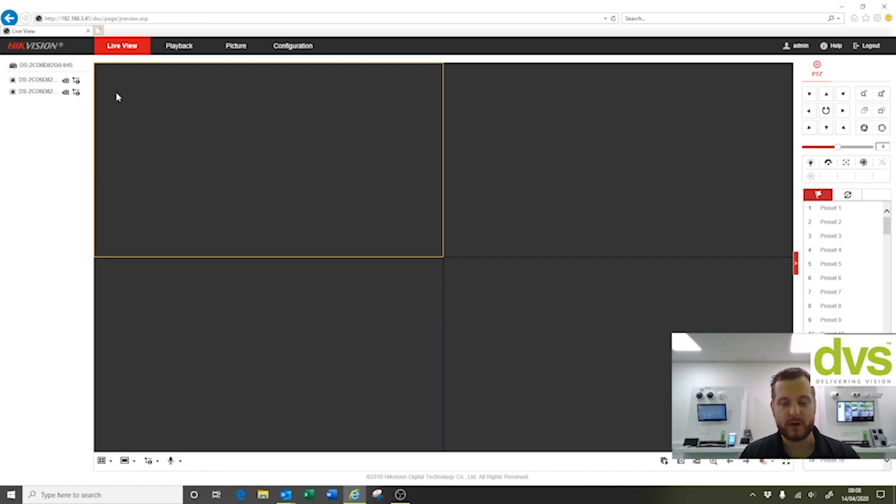
pyautogui.moveTo(655, 467)
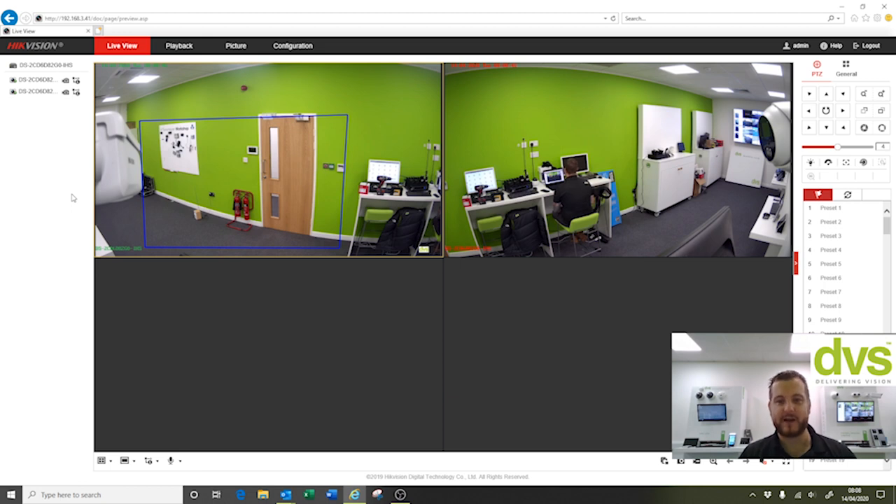
pyautogui.moveTo(197, 178)
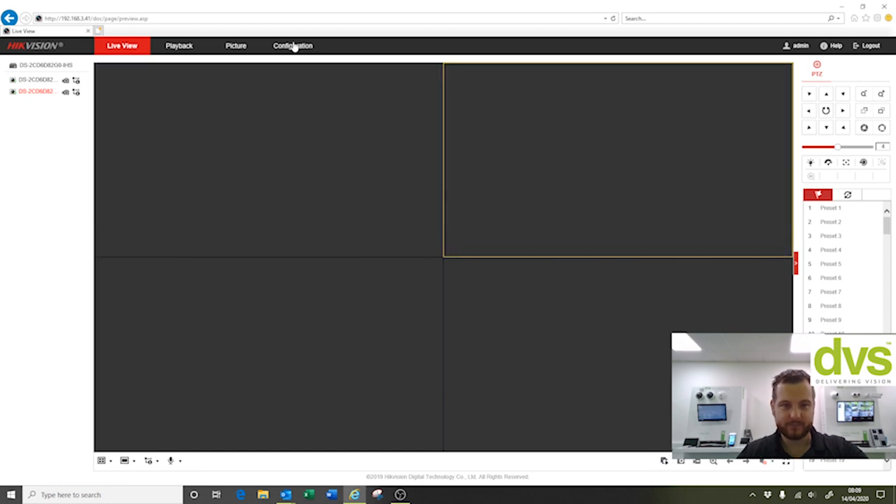
# Browse Configuration network and advanced settings, ending on the Hik-Connect Platform Access page.
pyautogui.click(292, 45)
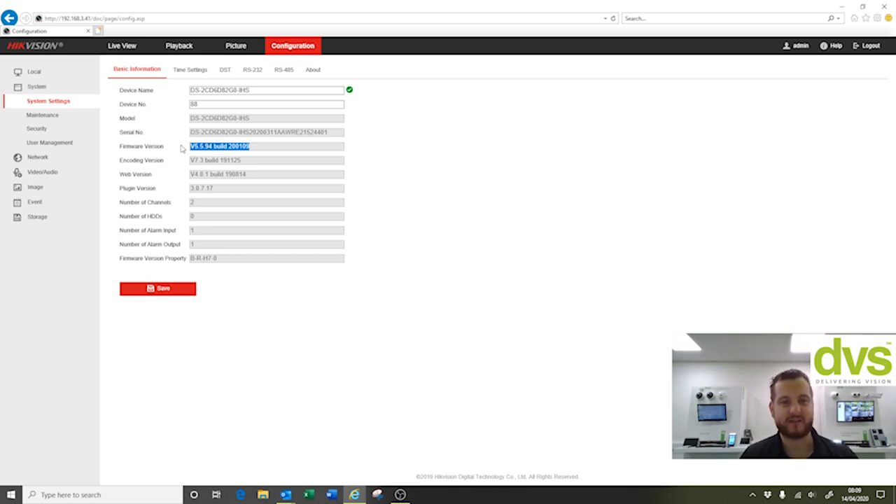
pyautogui.moveTo(42, 114)
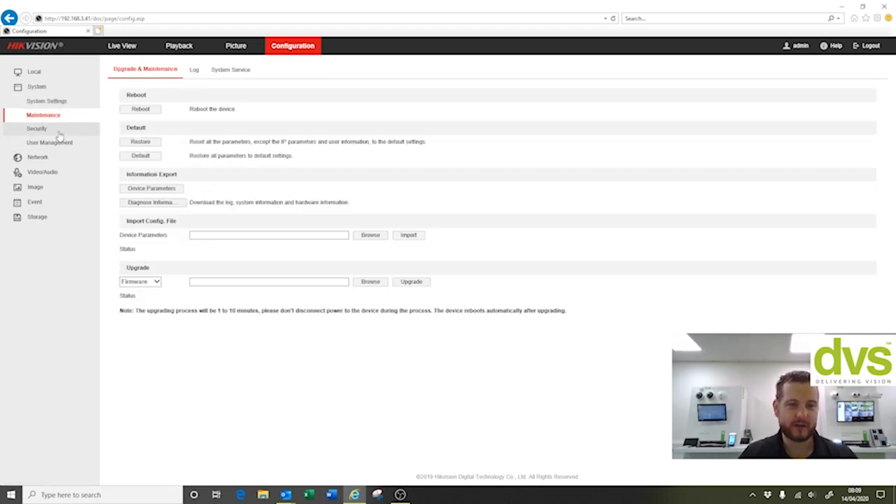
pyautogui.click(36, 128)
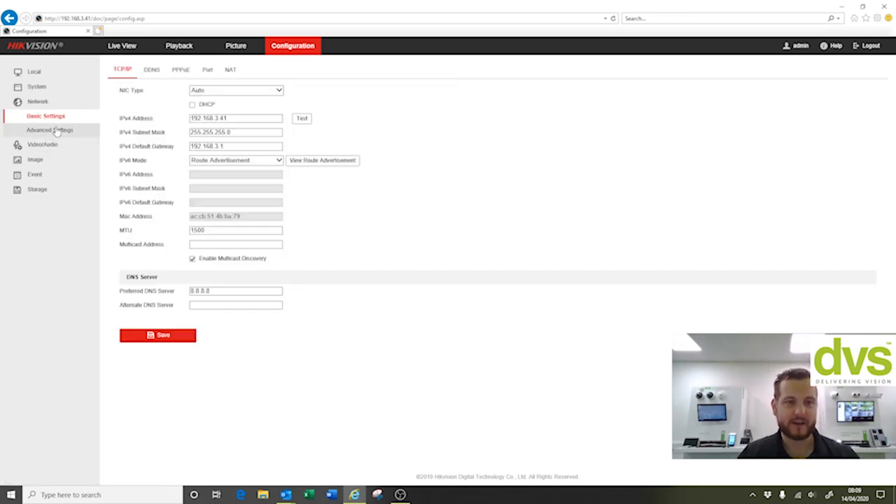
pyautogui.click(51, 129)
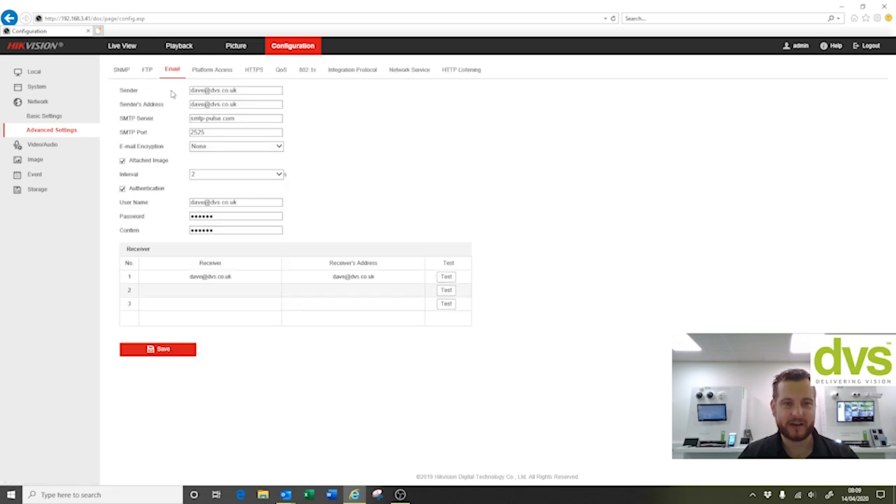
pyautogui.click(212, 69)
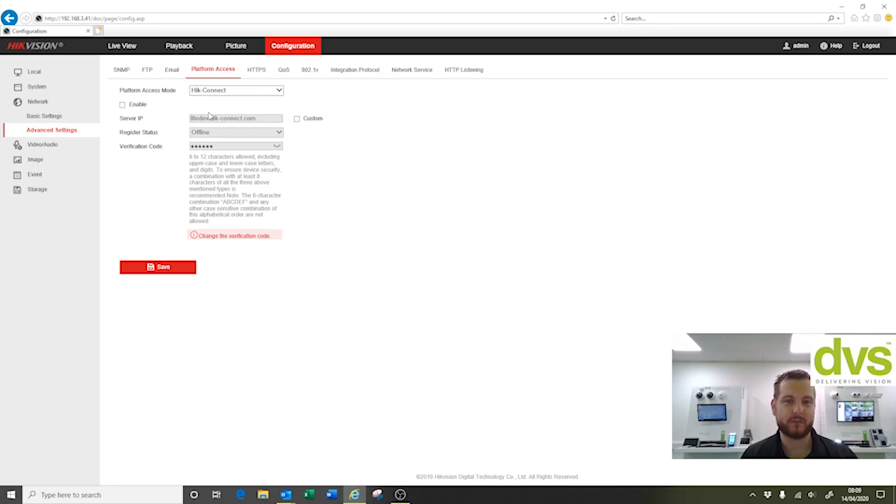
pyautogui.moveTo(242, 101)
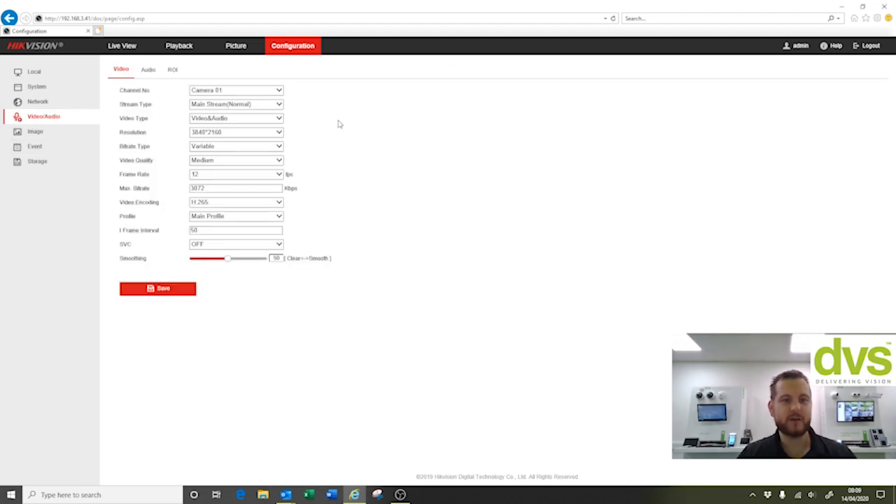
pyautogui.moveTo(294, 132)
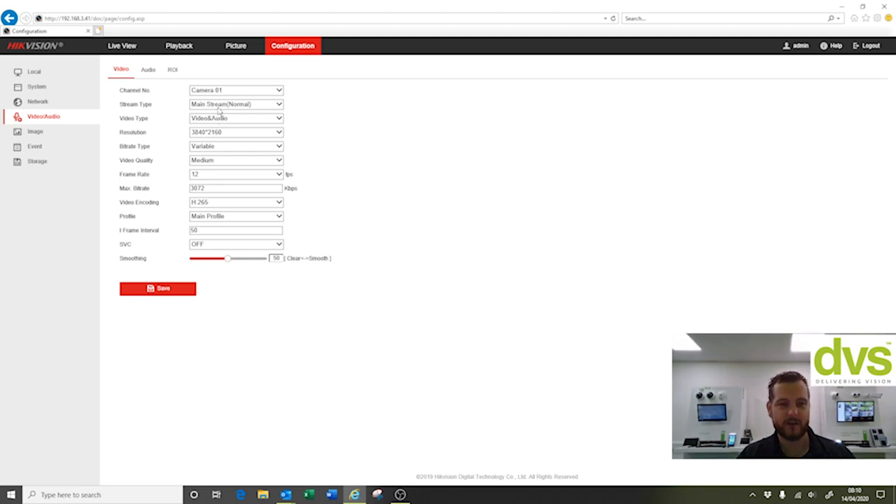
# Check sub-stream and main stream options with frame rate left at 12, then select MicIn audio.
pyautogui.click(236, 103)
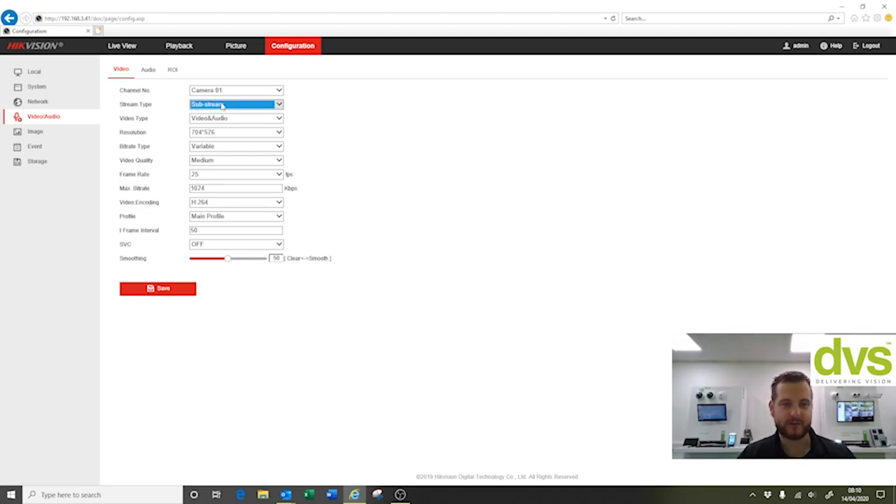
pyautogui.click(236, 103)
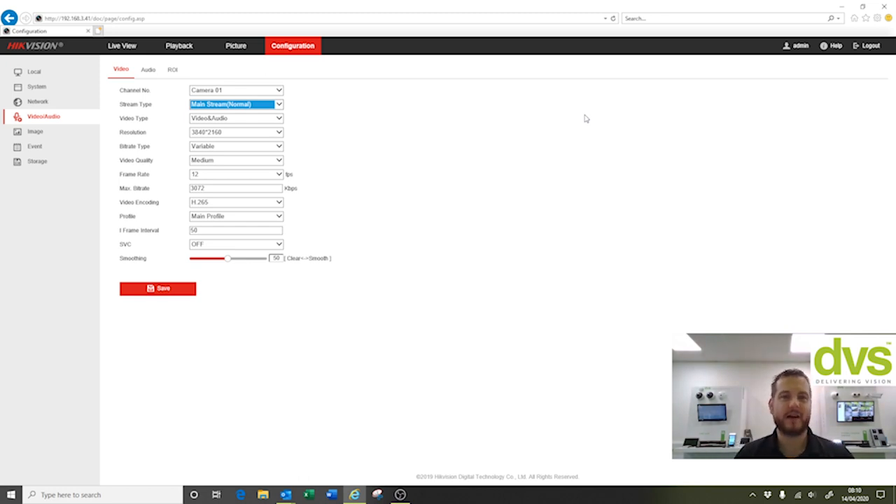
pyautogui.moveTo(210, 138)
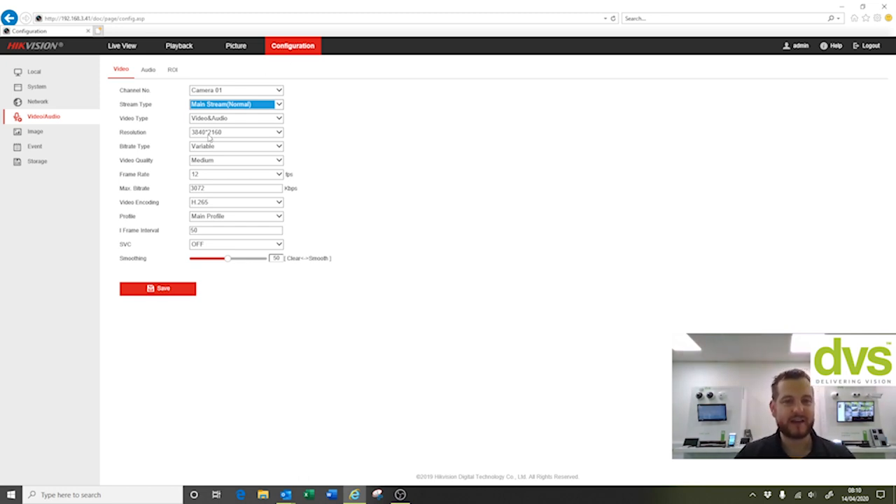
pyautogui.click(236, 132)
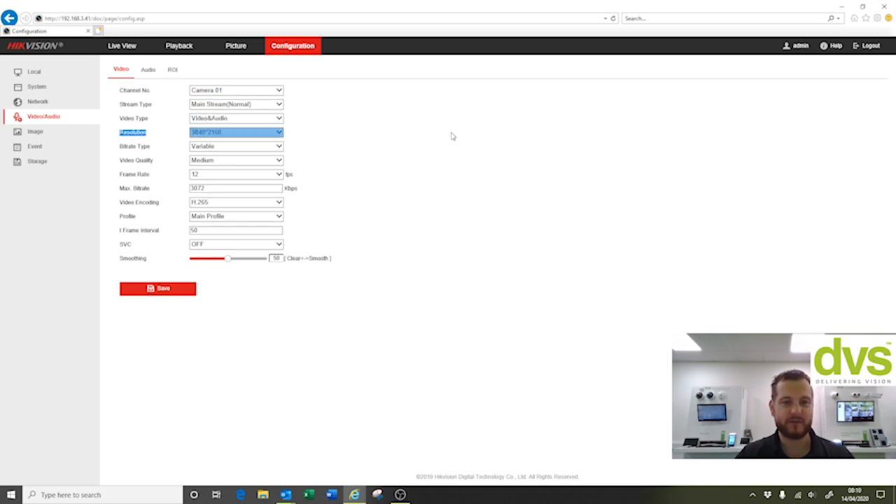
pyautogui.moveTo(254, 177)
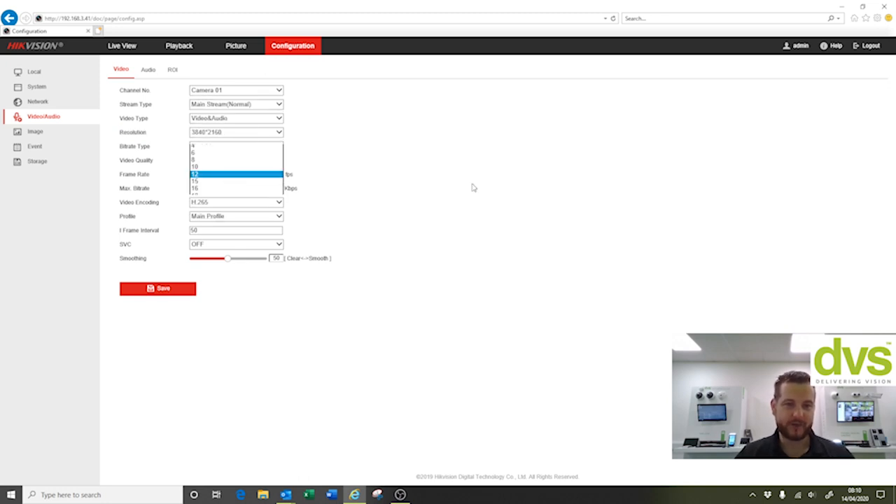
pyautogui.click(194, 174)
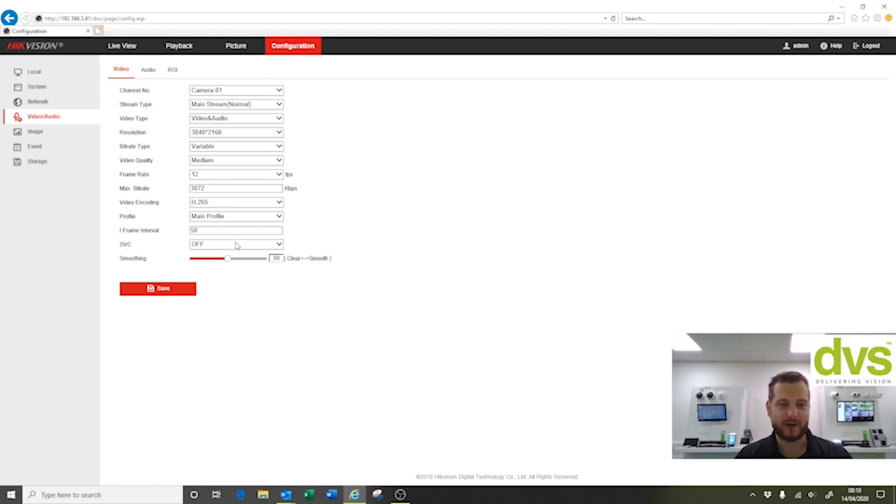
pyautogui.moveTo(286, 240)
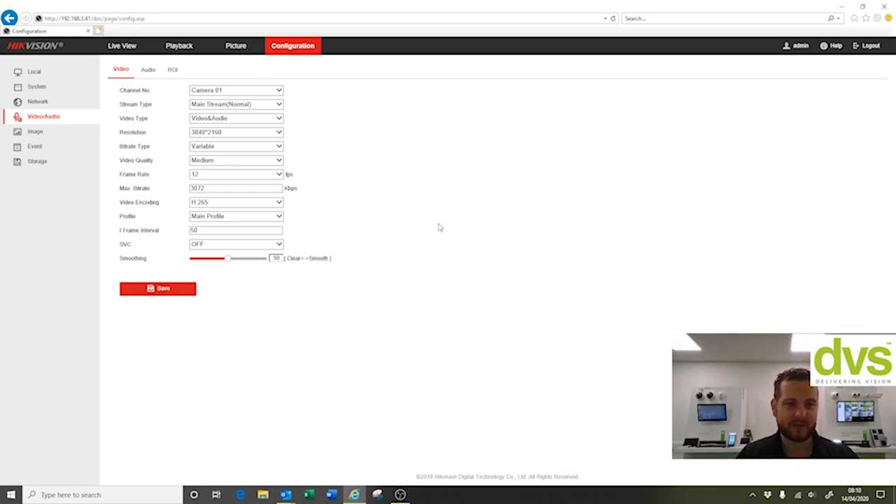
pyautogui.moveTo(194, 100)
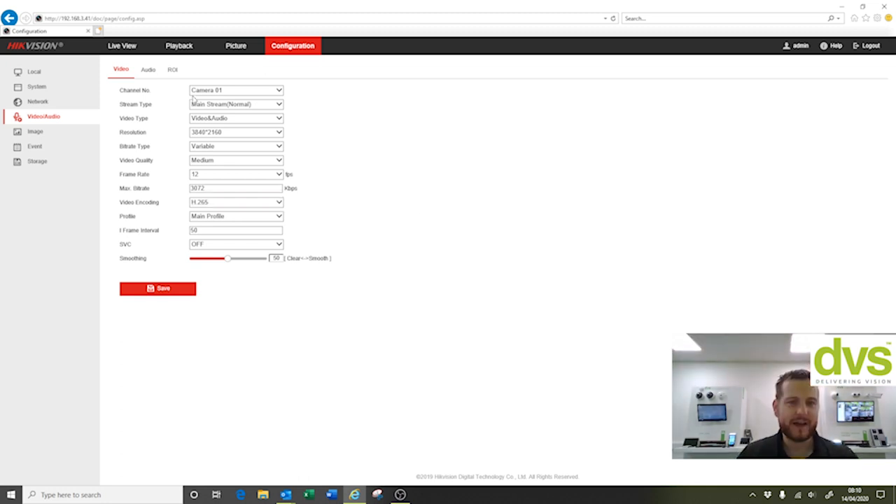
pyautogui.click(236, 90)
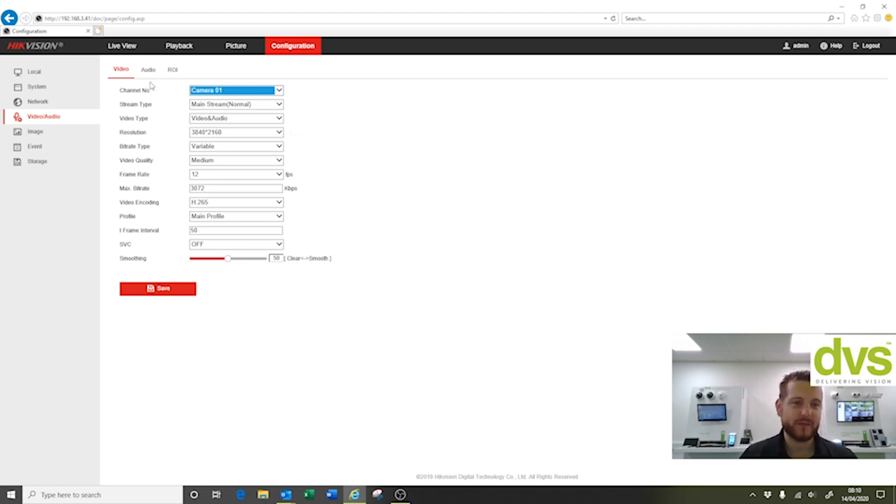
pyautogui.click(147, 69)
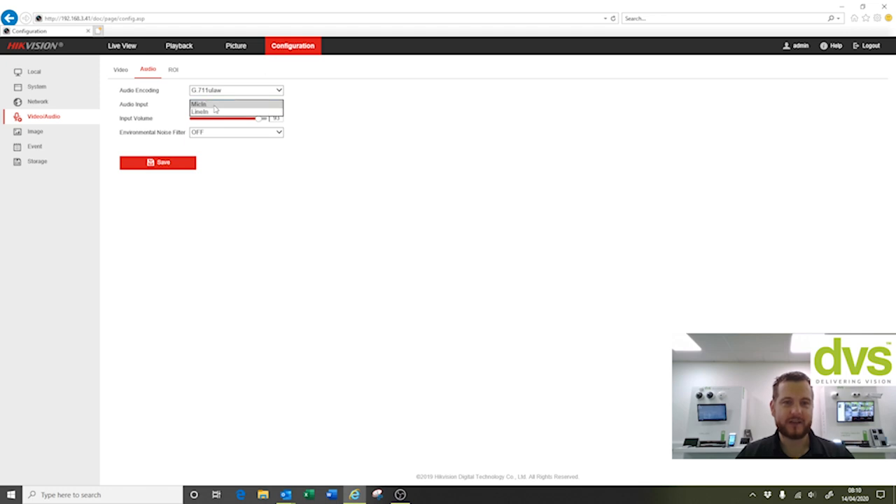
pyautogui.click(198, 104)
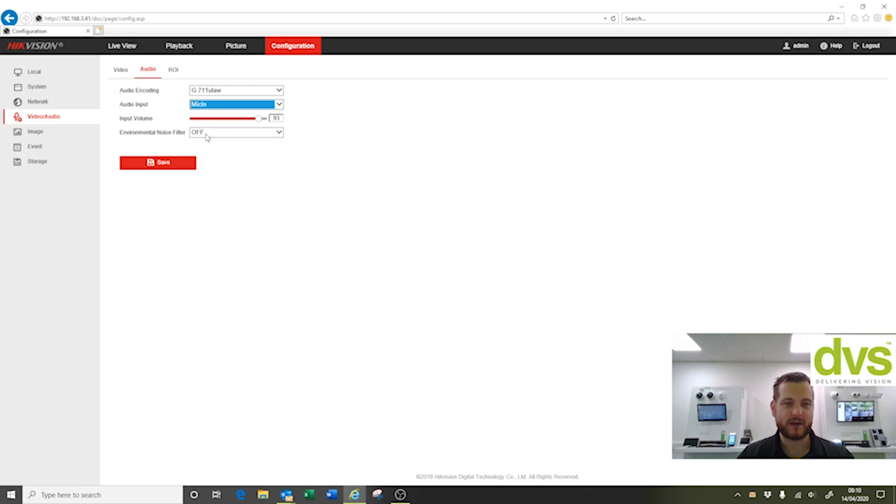
pyautogui.moveTo(206, 131)
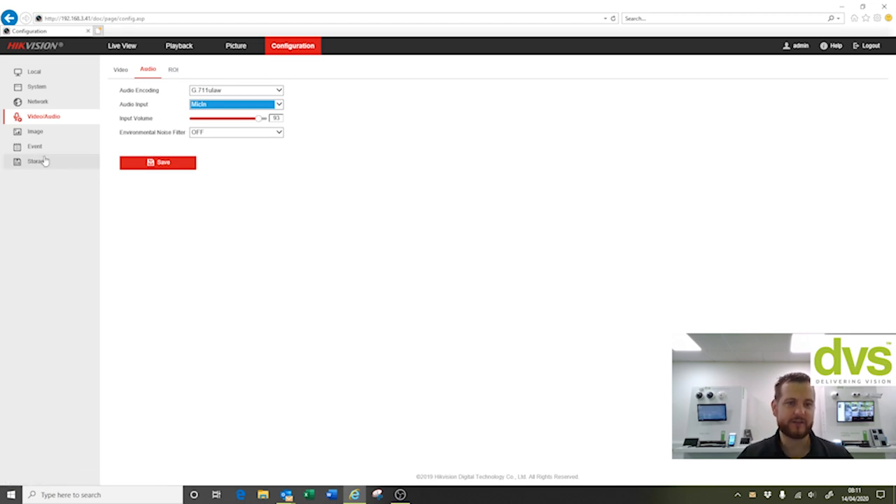
# Review Display Settings scene modes and Day/Night, White Balance, Video Adjustment sections.
pyautogui.click(35, 131)
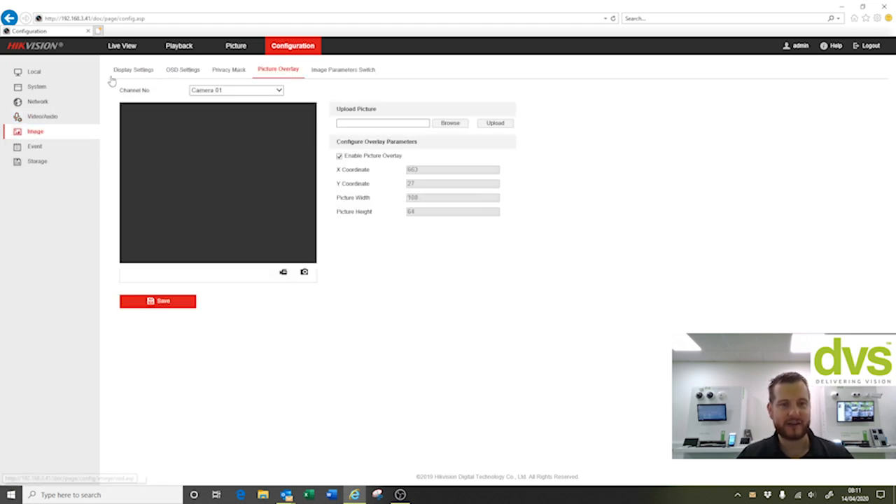
pyautogui.moveTo(133, 69)
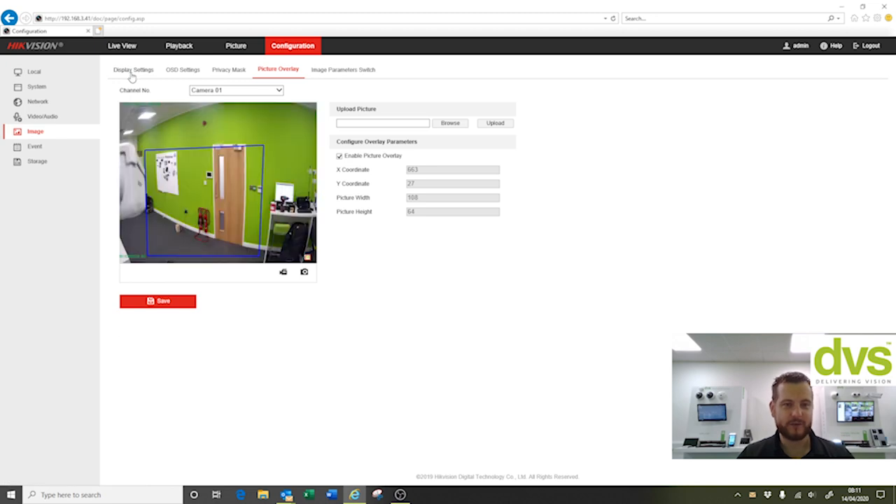
pyautogui.click(132, 69)
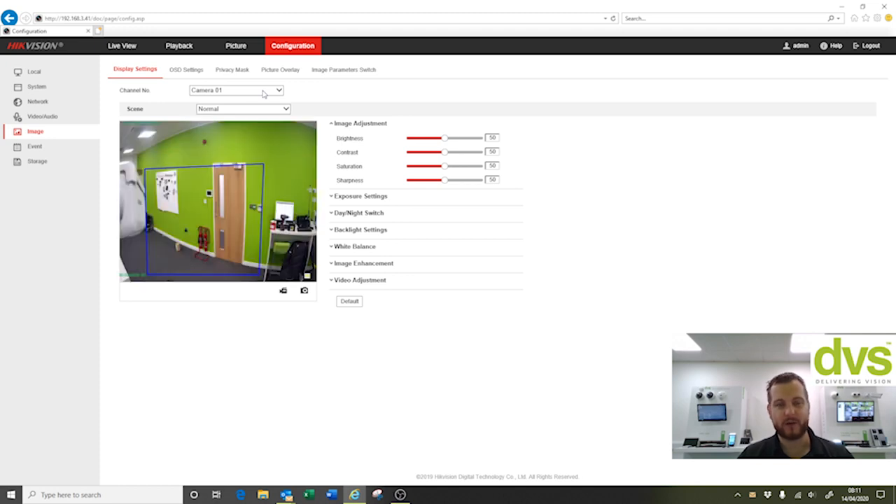
pyautogui.click(242, 109)
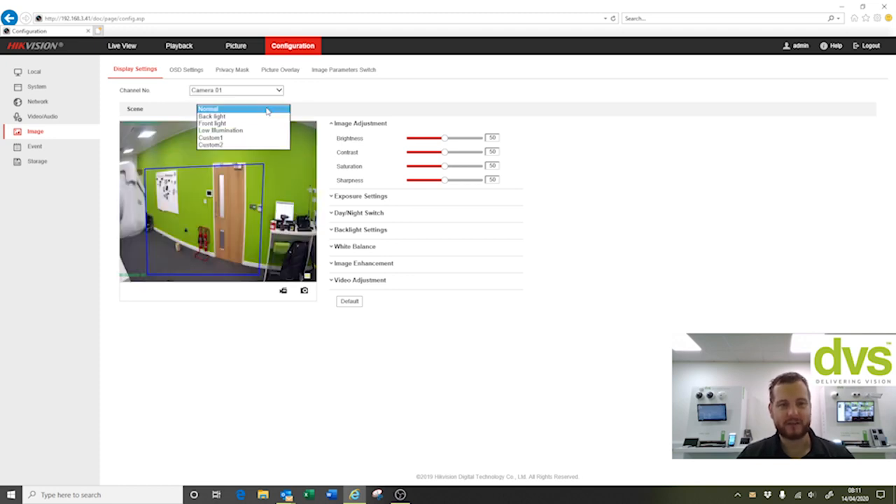
pyautogui.moveTo(261, 141)
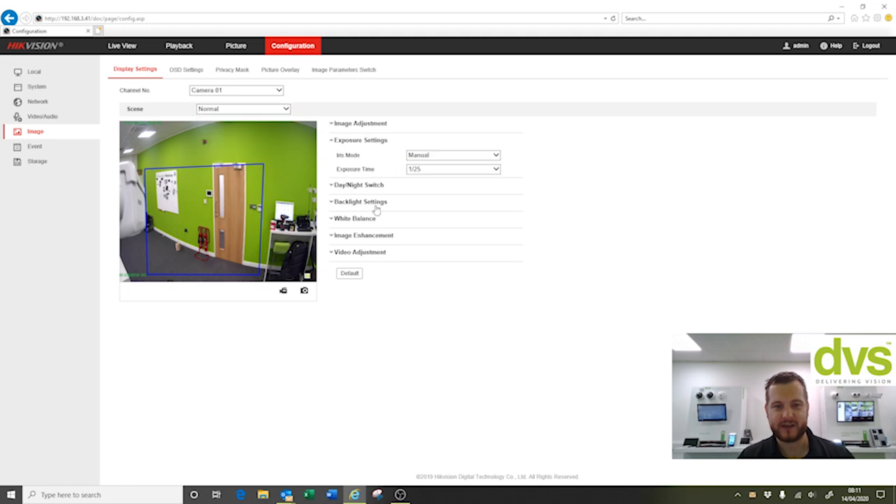
pyautogui.click(359, 184)
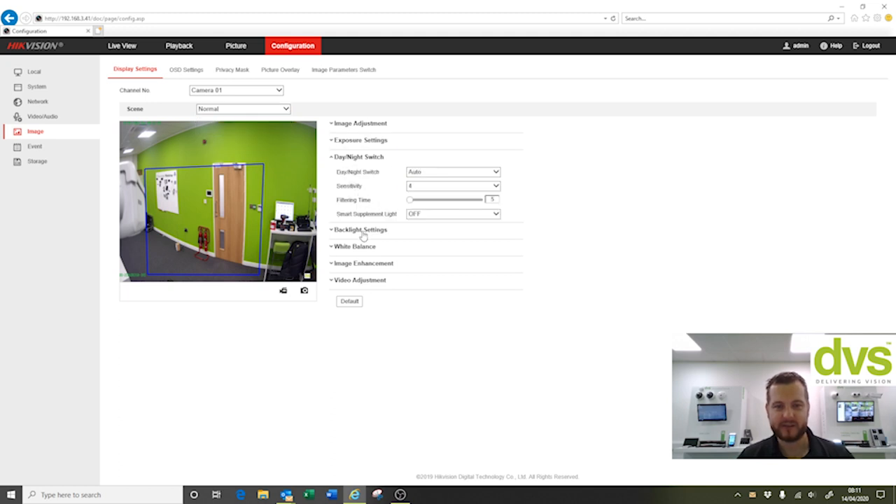
pyautogui.click(357, 156)
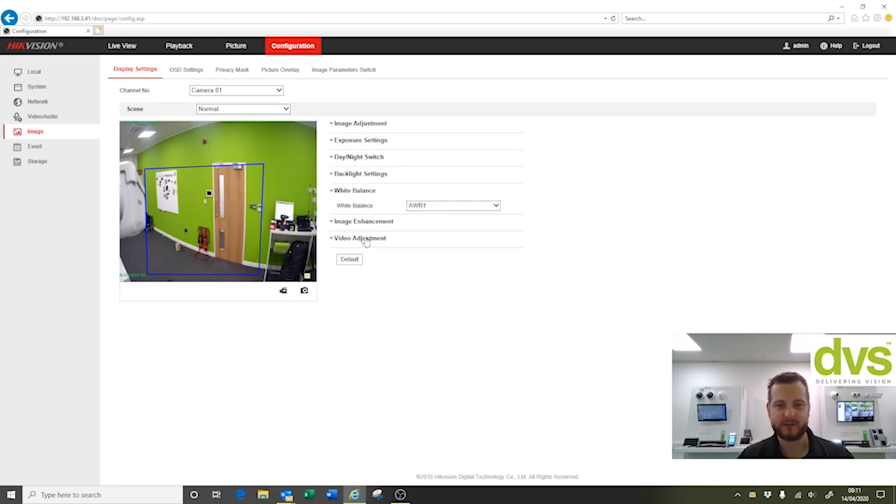
pyautogui.click(359, 237)
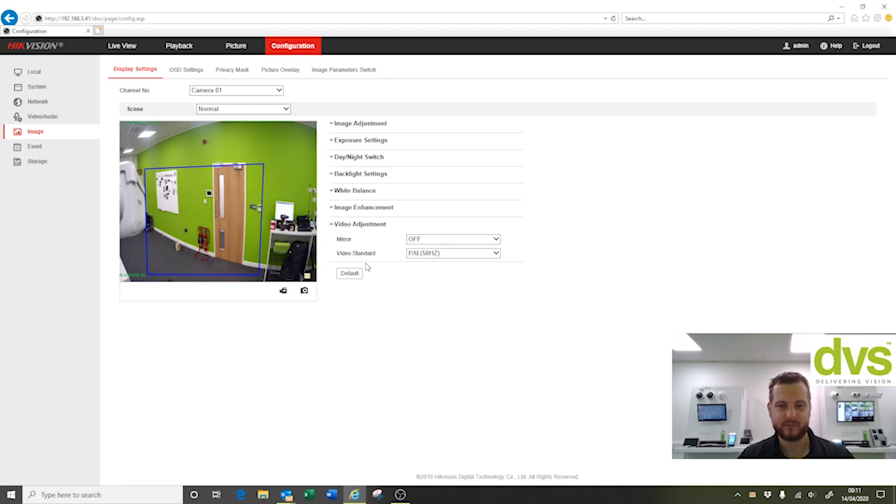
pyautogui.click(182, 69)
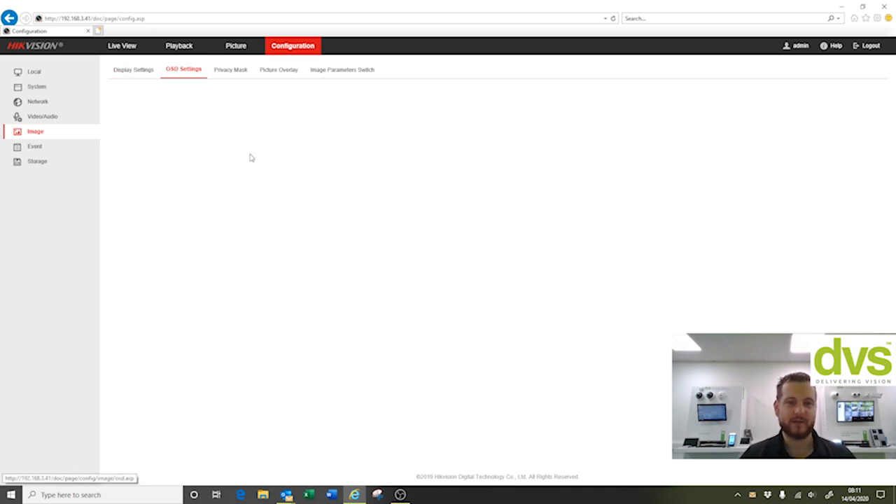
# Reload OSD Settings and switch its Channel No. from Camera 01 to Camera 02.
pyautogui.click(183, 69)
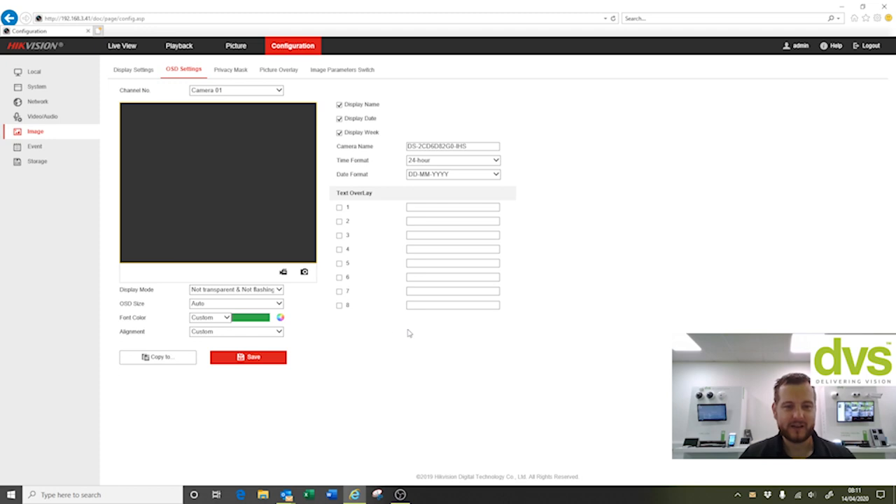
pyautogui.moveTo(573, 128)
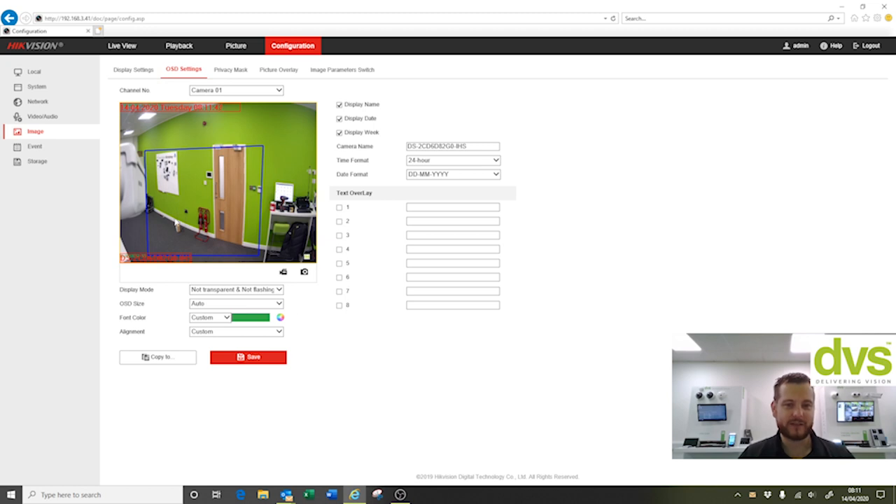
pyautogui.click(236, 90)
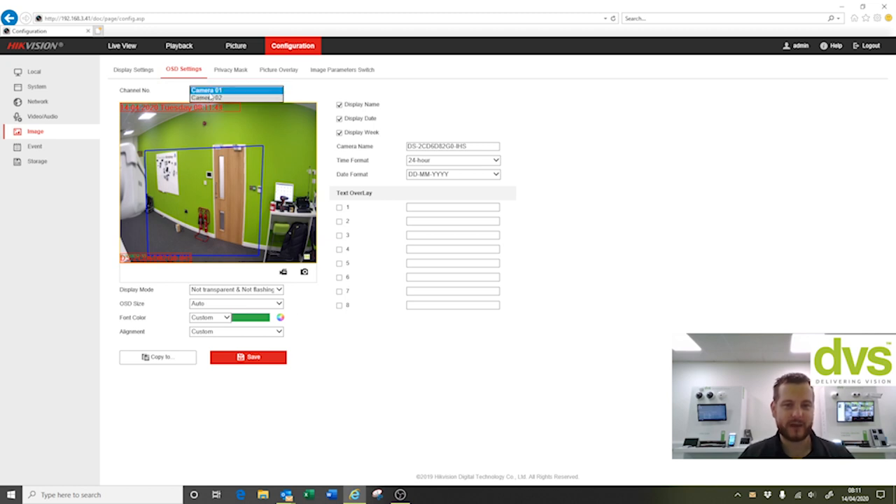
pyautogui.click(207, 89)
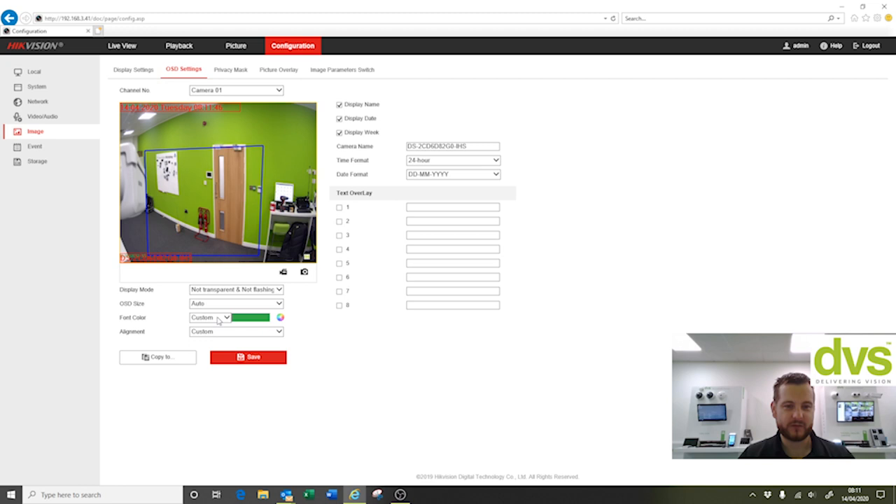
pyautogui.click(280, 317)
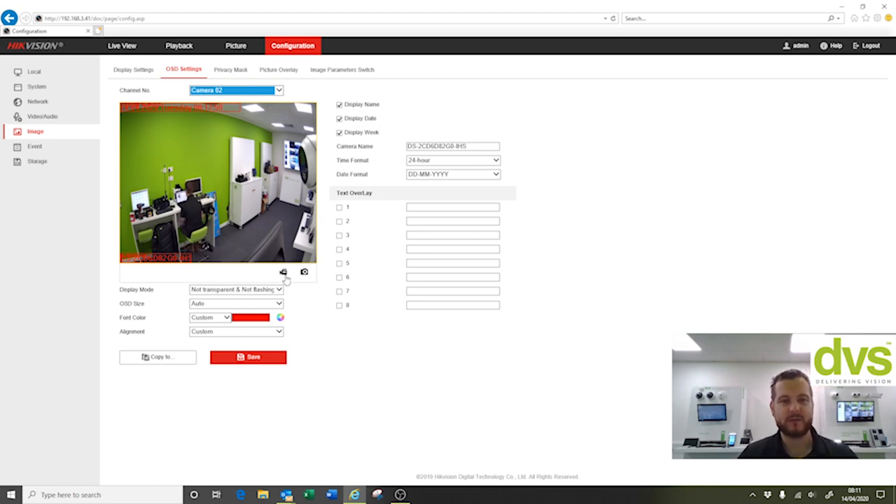
pyautogui.moveTo(231, 70)
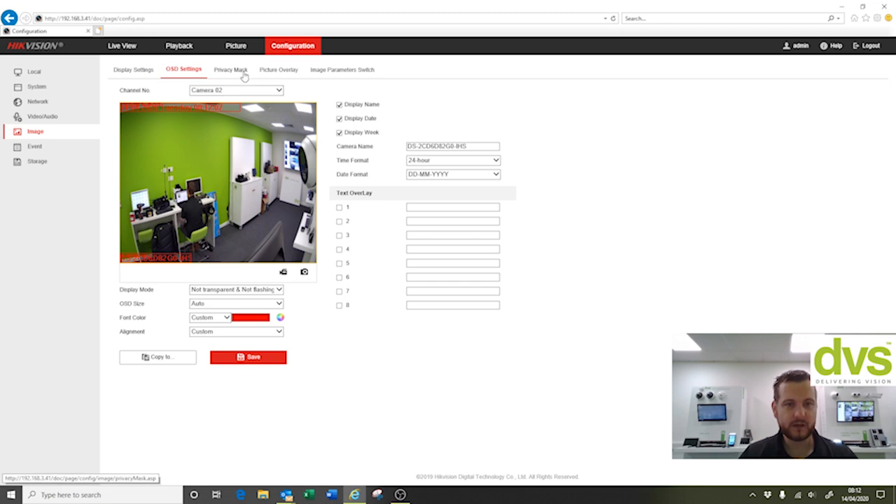
# Look over the Privacy Mask and Picture Overlay settings.
pyautogui.click(231, 69)
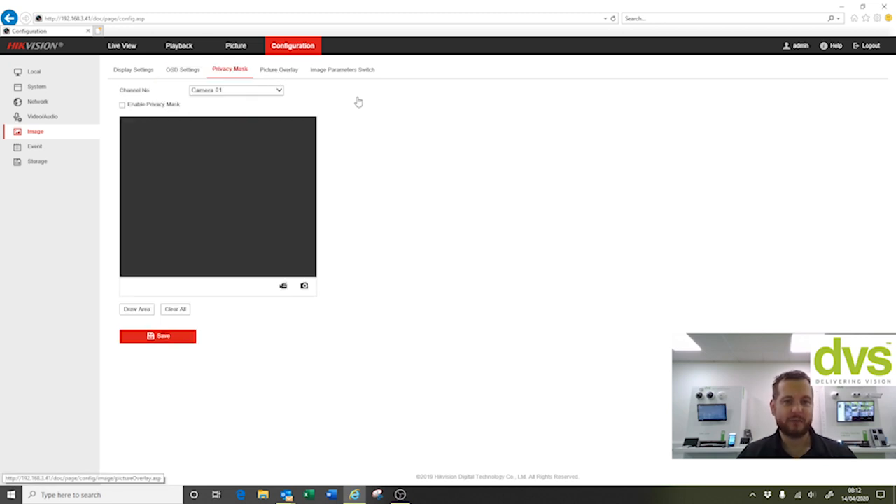
pyautogui.moveTo(294, 73)
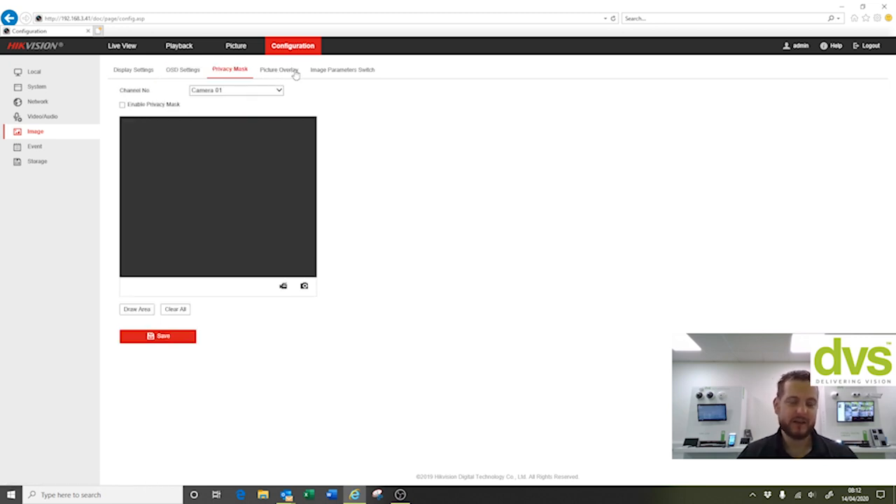
pyautogui.click(277, 69)
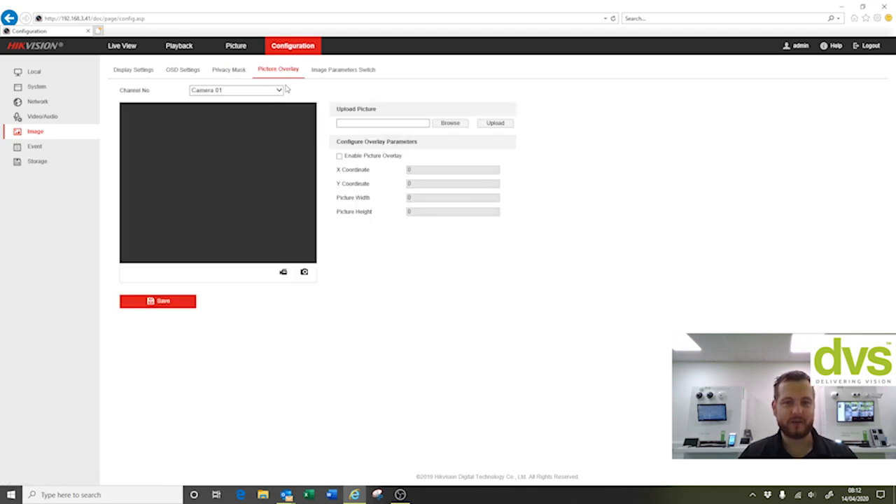
pyautogui.click(339, 155)
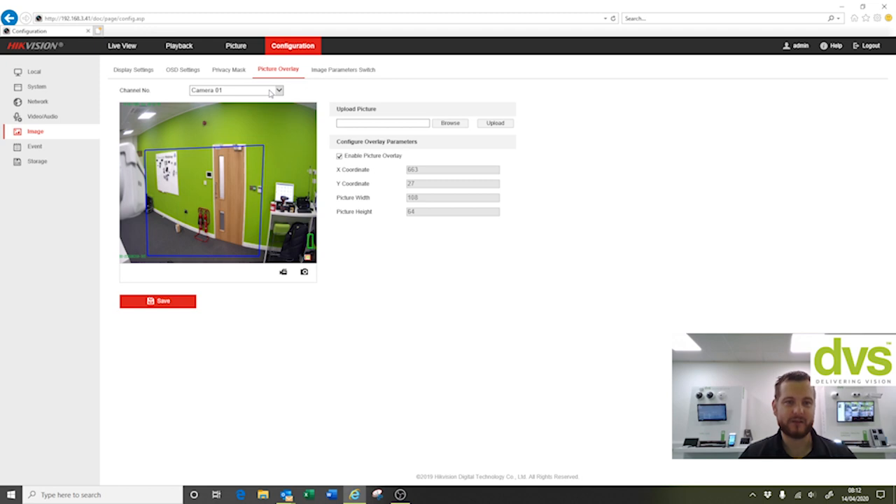
# Switch Picture Overlay between Camera 02 and Camera 01, then view Image Parameters Switch.
pyautogui.click(278, 89)
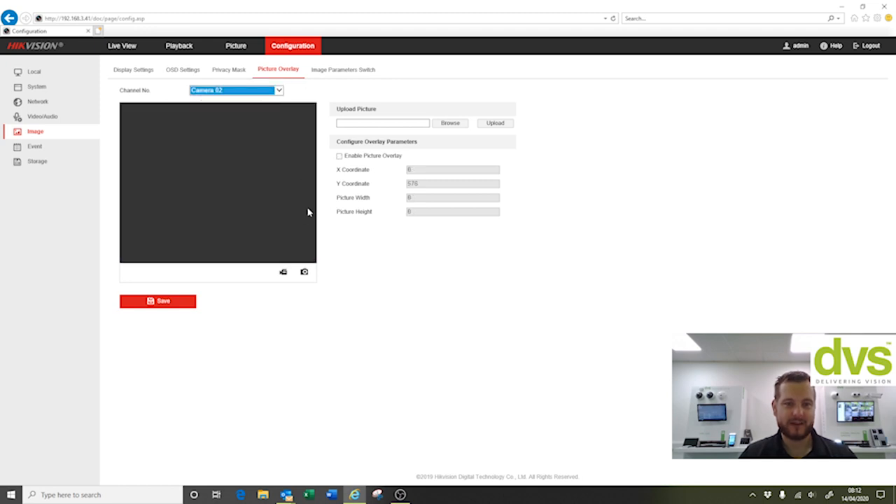
pyautogui.moveTo(274, 250)
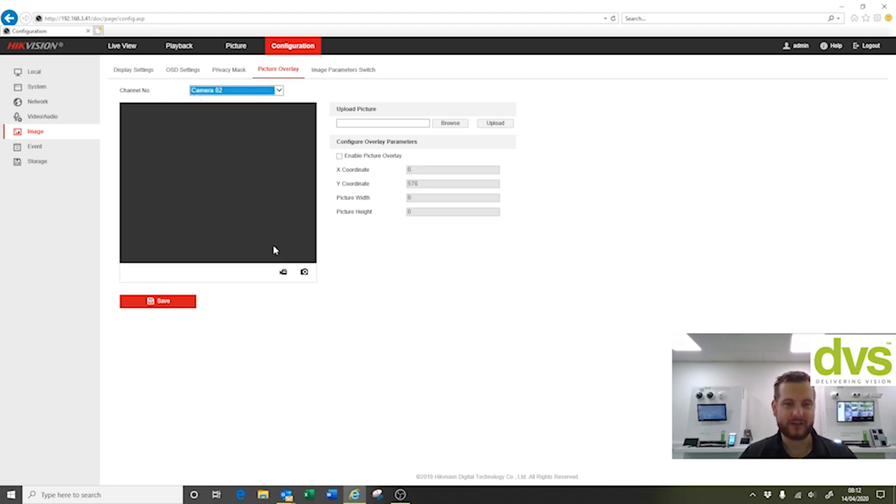
pyautogui.click(279, 89)
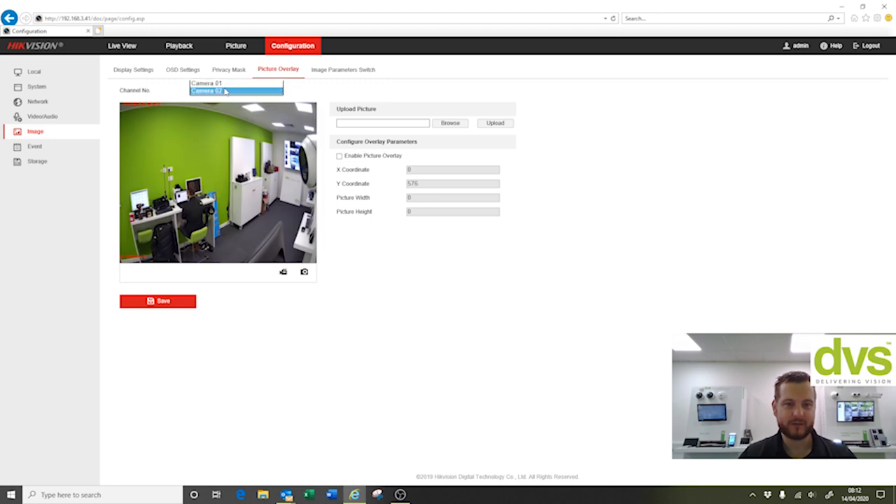
pyautogui.click(206, 83)
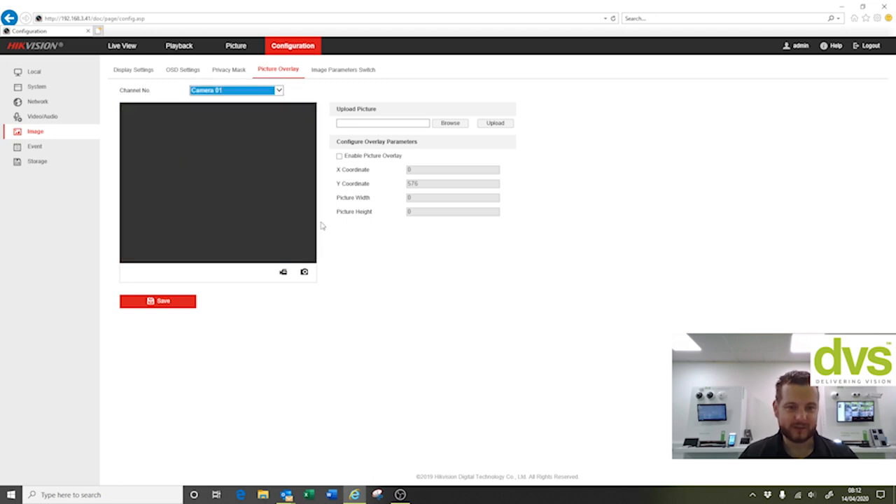
pyautogui.moveTo(289, 255)
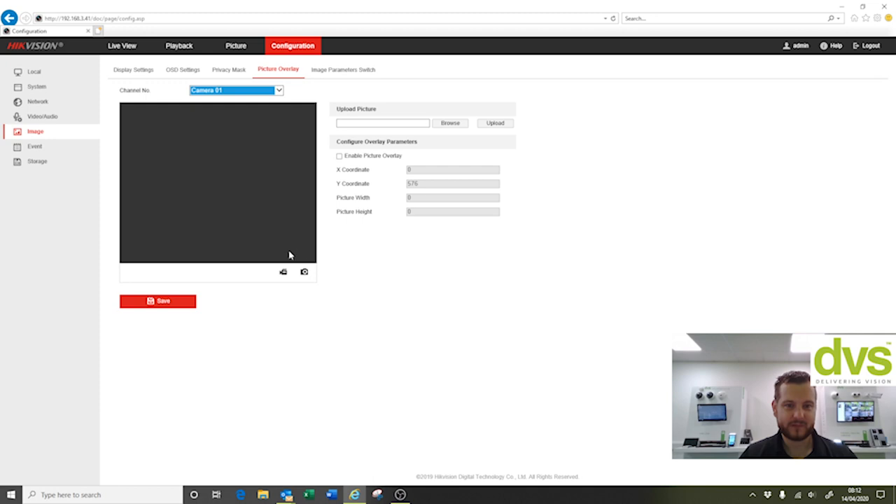
pyautogui.click(340, 155)
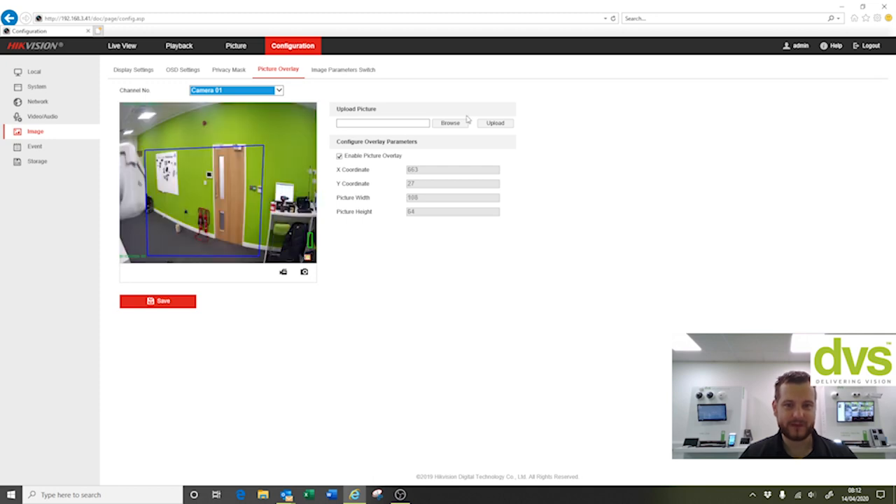
pyautogui.moveTo(374, 212)
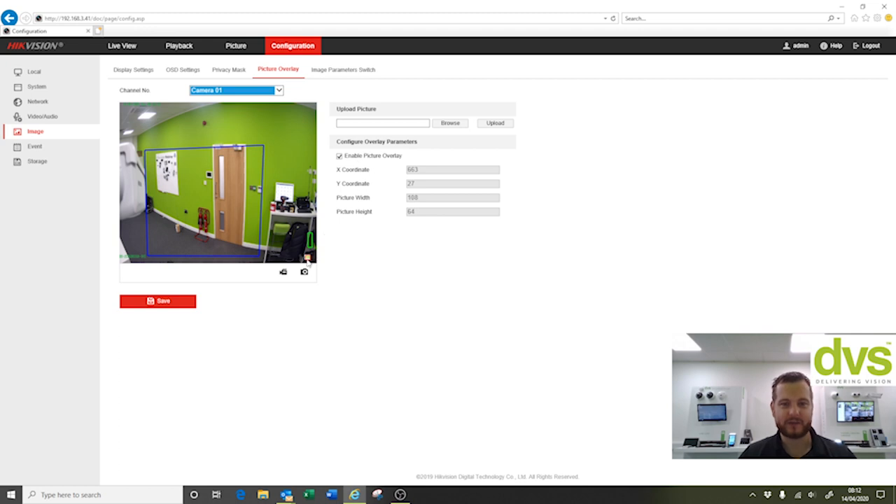
pyautogui.moveTo(214, 317)
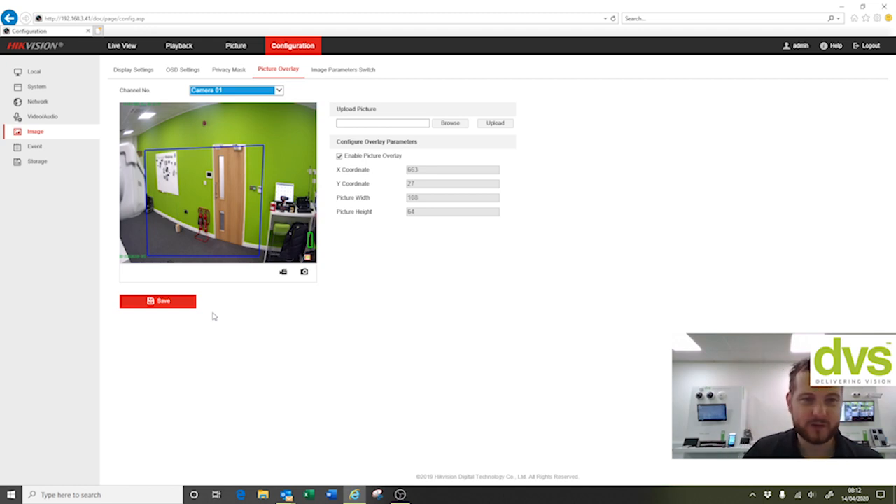
pyautogui.moveTo(343, 69)
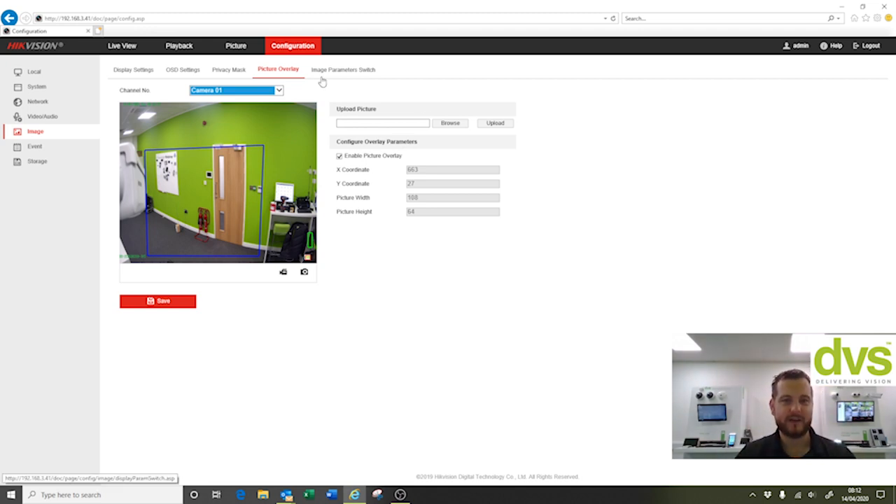
pyautogui.click(343, 69)
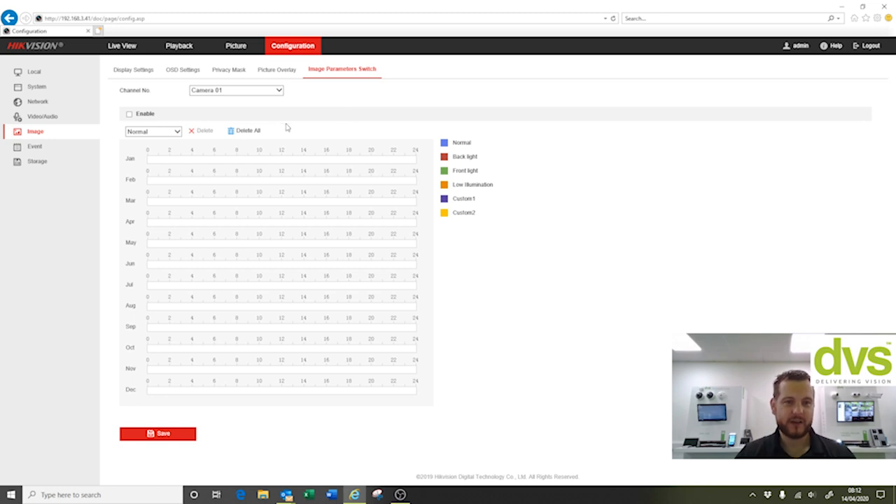
# Select Camera 02 on Image Parameters Switch and tick Enable.
pyautogui.click(235, 90)
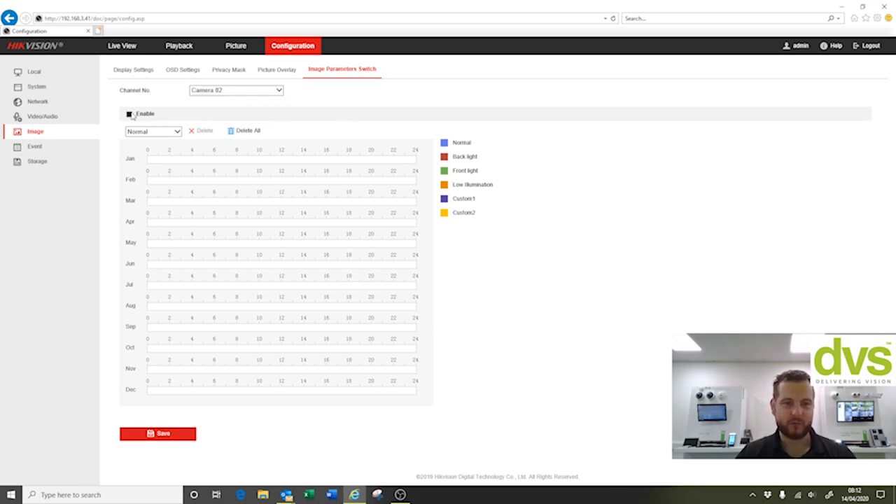
pyautogui.click(129, 114)
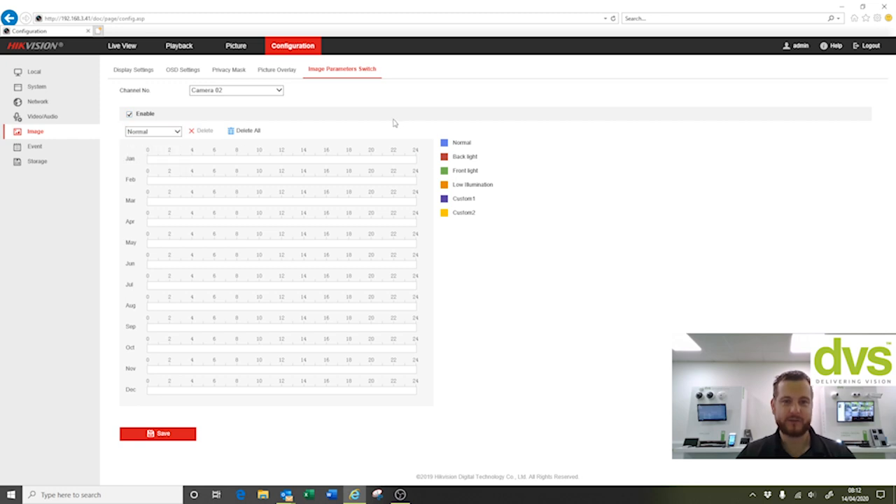
pyautogui.moveTo(390, 120)
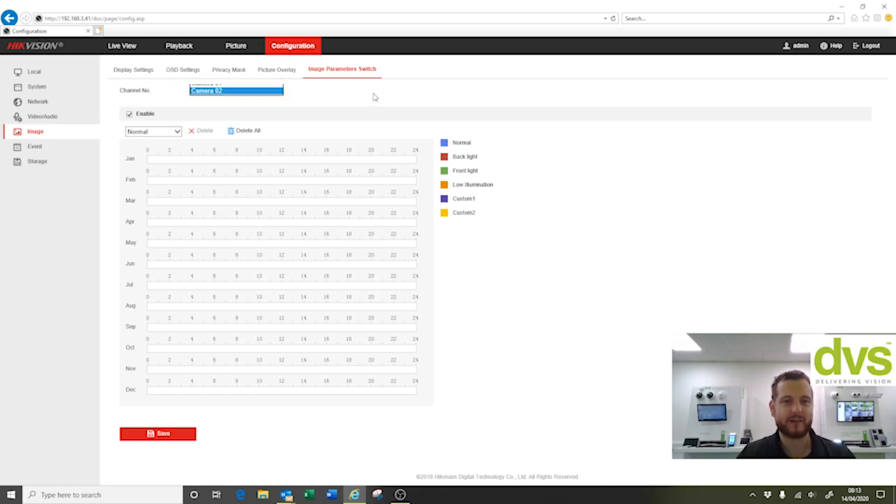
pyautogui.click(34, 146)
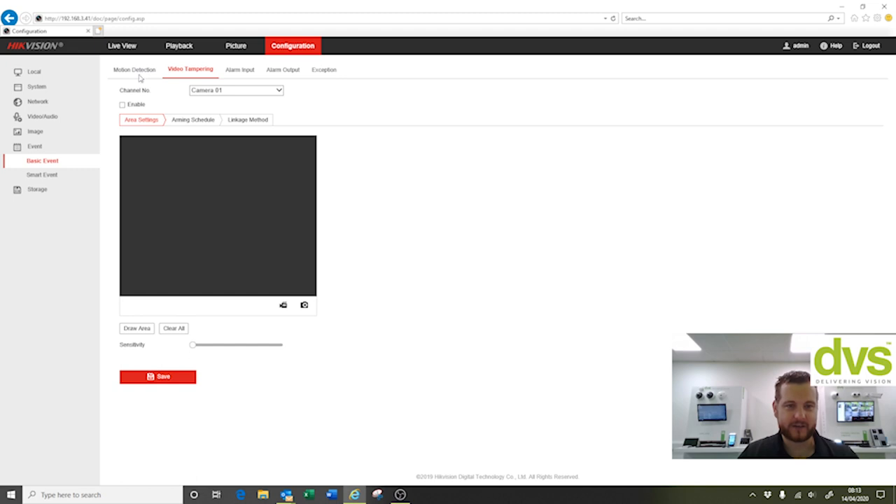
pyautogui.moveTo(331, 96)
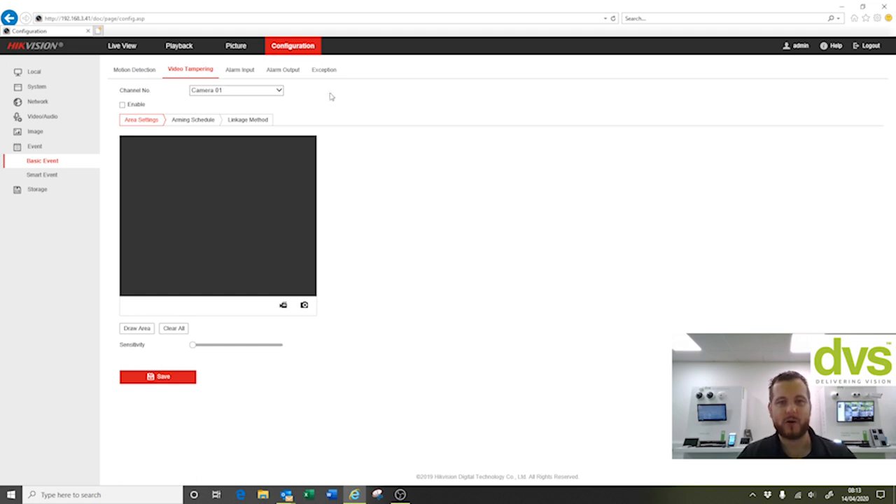
pyautogui.click(236, 90)
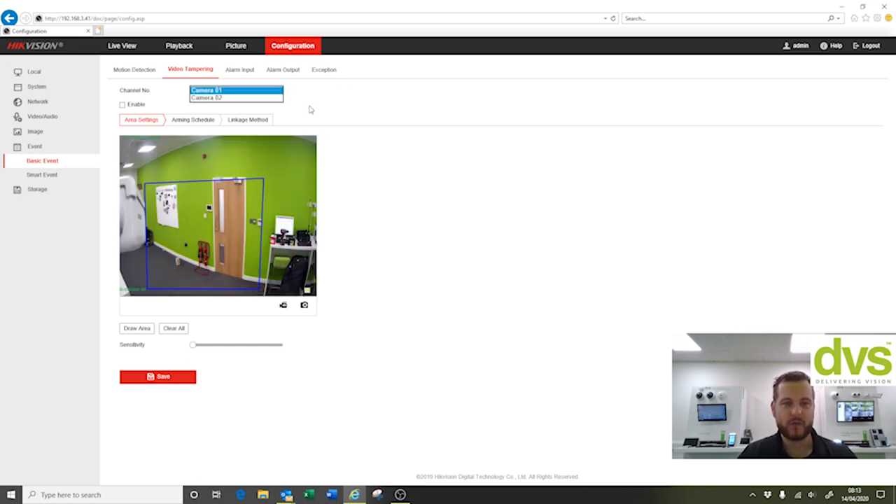
pyautogui.click(248, 119)
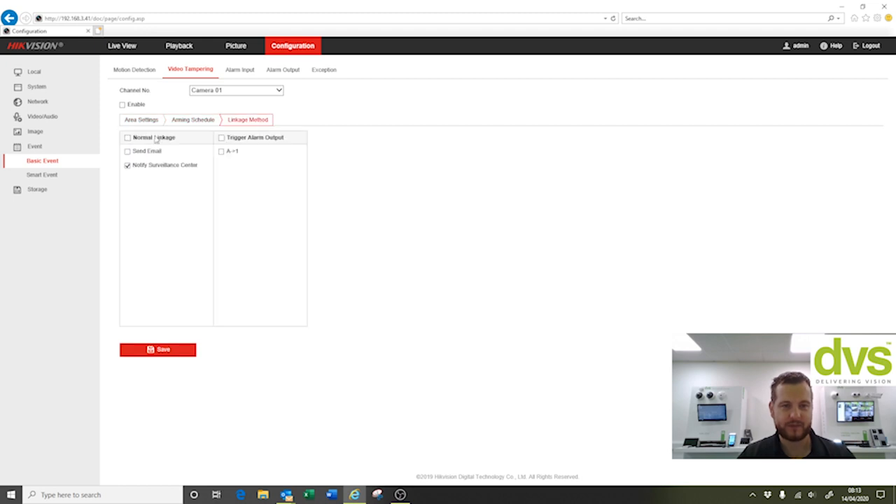
pyautogui.click(141, 119)
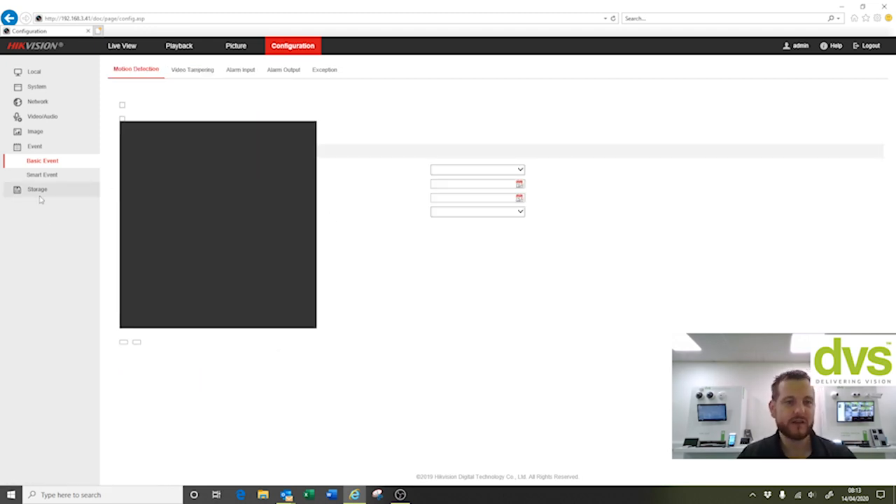
pyautogui.click(42, 160)
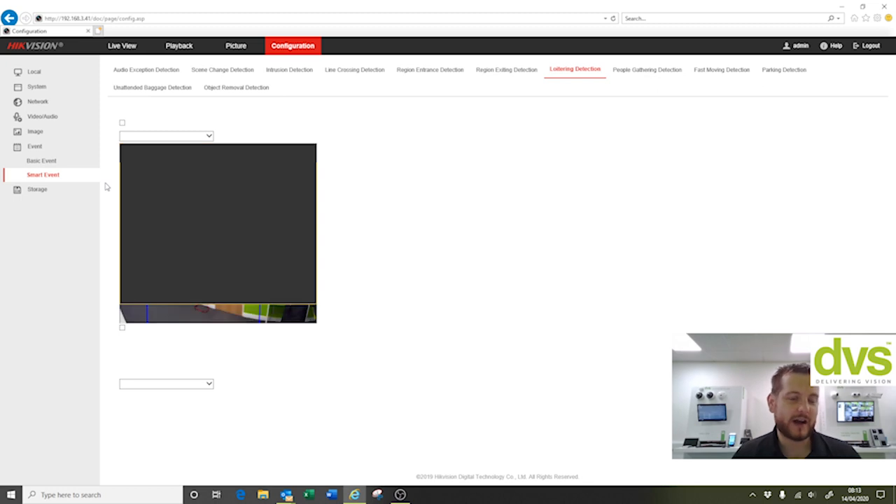
# Show Camera 01's Loitering Detection, enabled with region 1 and a 5-second threshold.
pyautogui.click(122, 121)
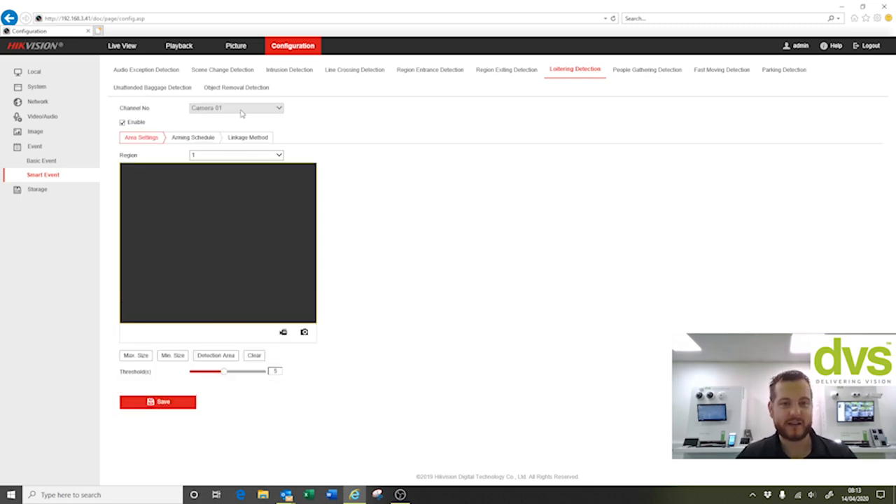
pyautogui.moveTo(280, 165)
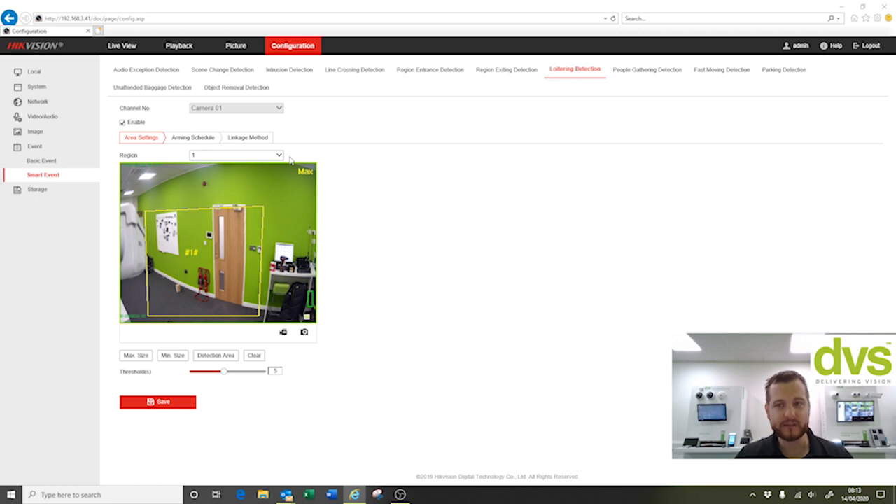
pyautogui.moveTo(706, 82)
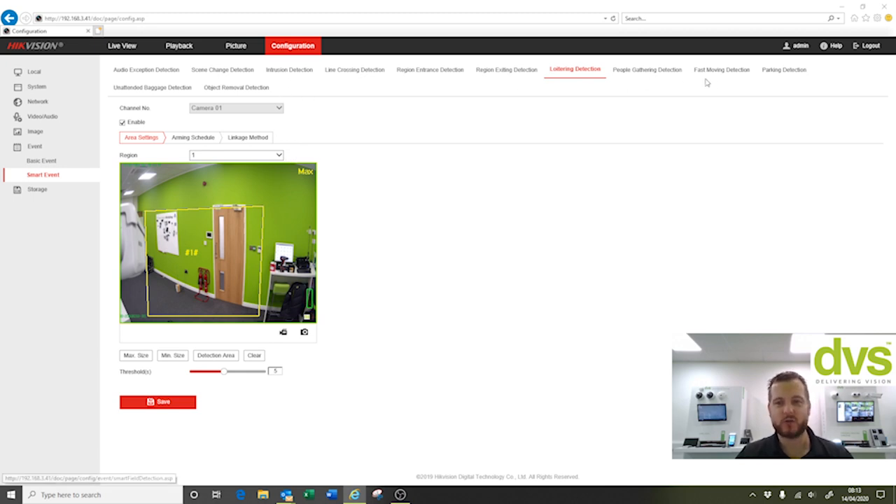
pyautogui.moveTo(715, 117)
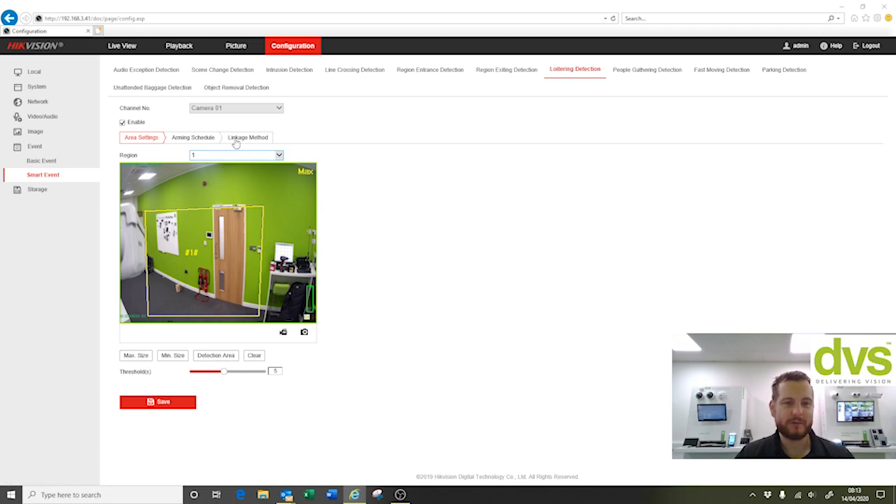
pyautogui.moveTo(145, 69)
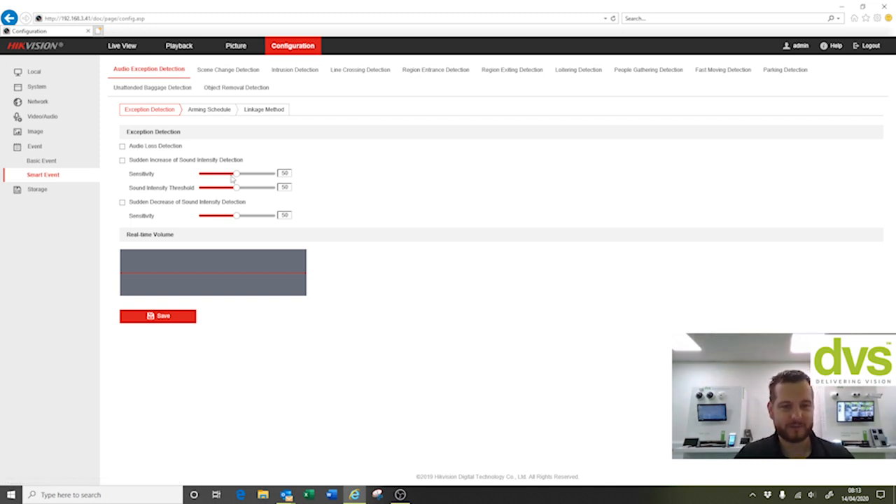
pyautogui.moveTo(227, 69)
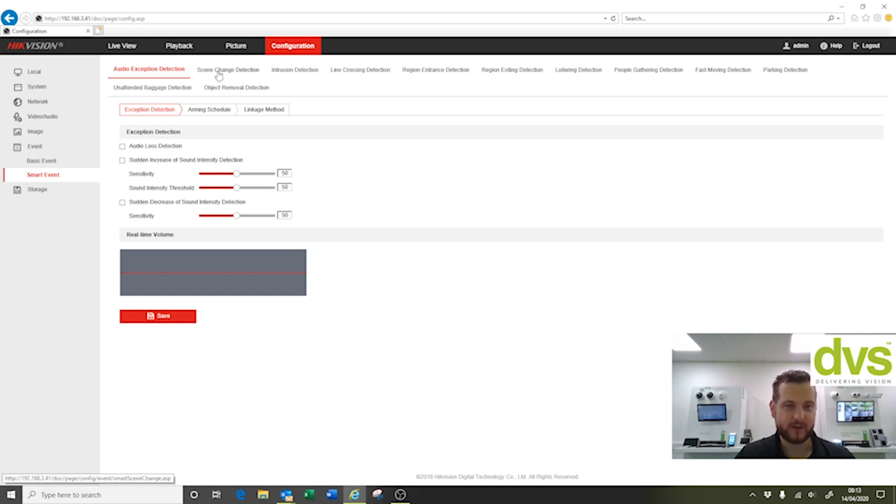
# Step through the Scene Change, Intrusion and Line Crossing tabs, then reopen Loitering Detection.
pyautogui.click(290, 69)
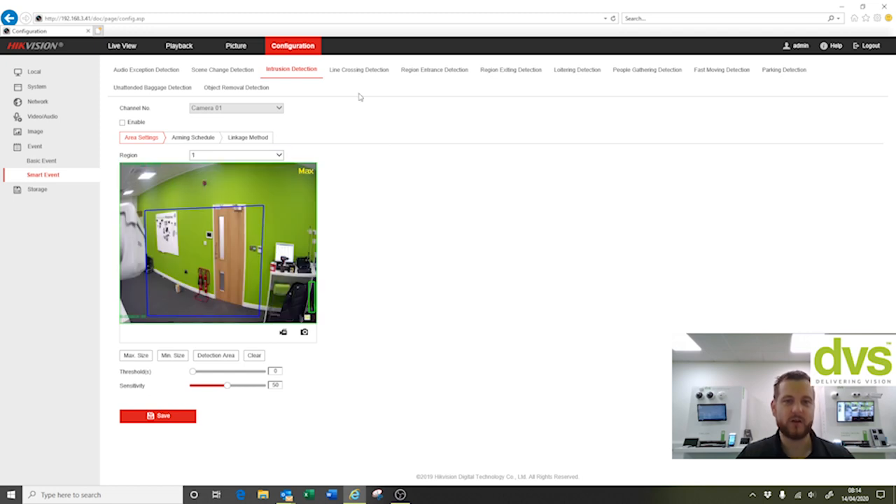
pyautogui.click(358, 69)
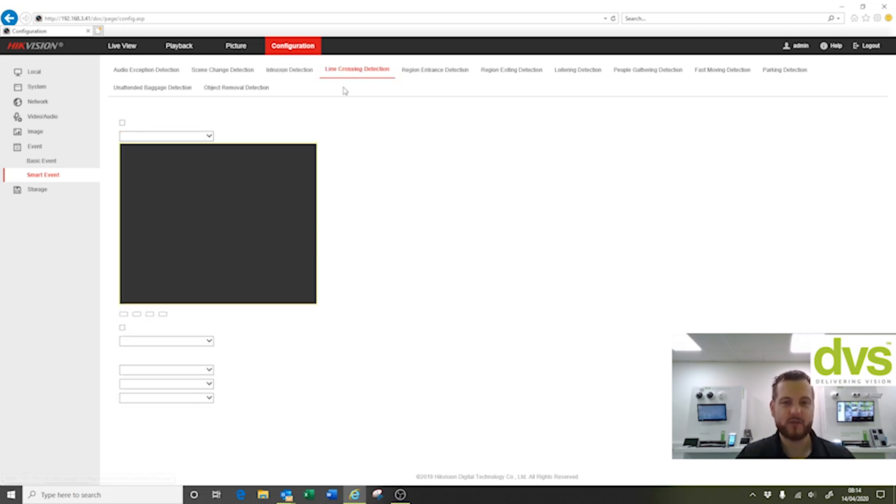
pyautogui.click(357, 68)
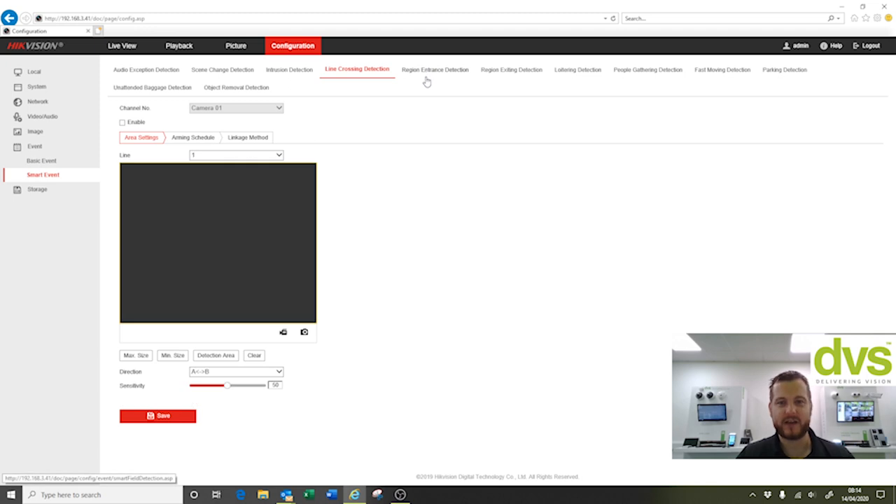
pyautogui.moveTo(578, 70)
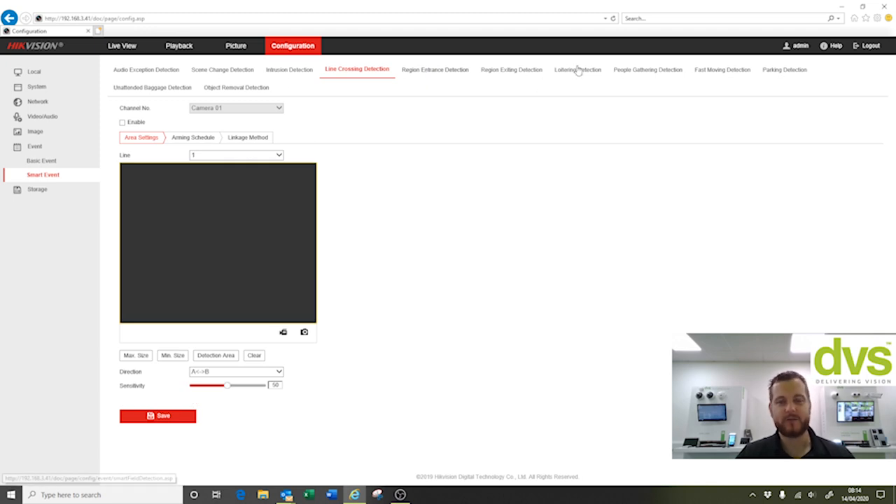
pyautogui.click(574, 70)
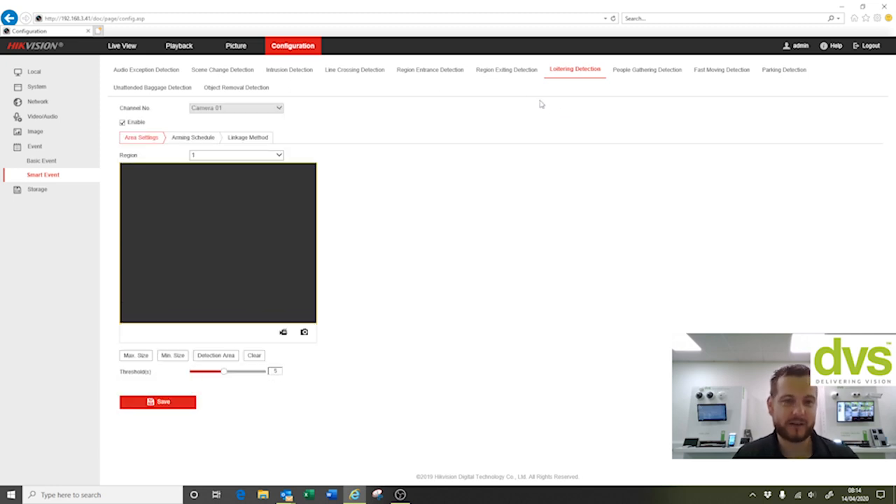
pyautogui.moveTo(518, 100)
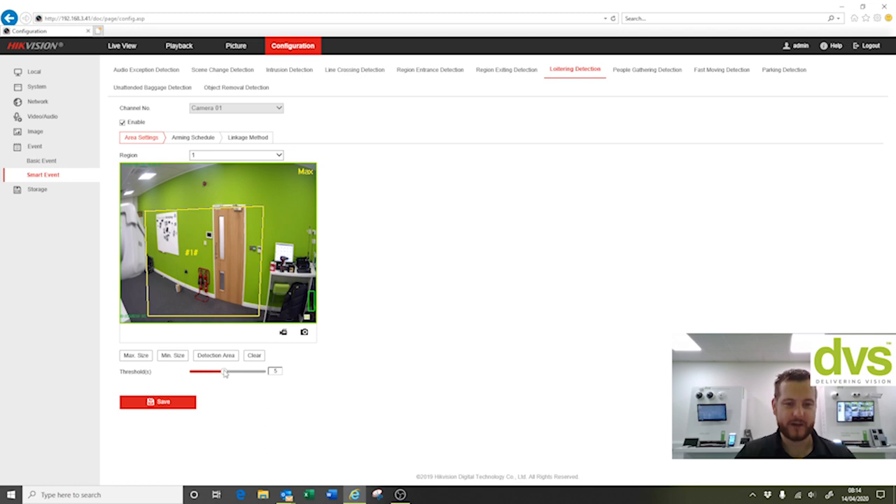
pyautogui.moveTo(185, 393)
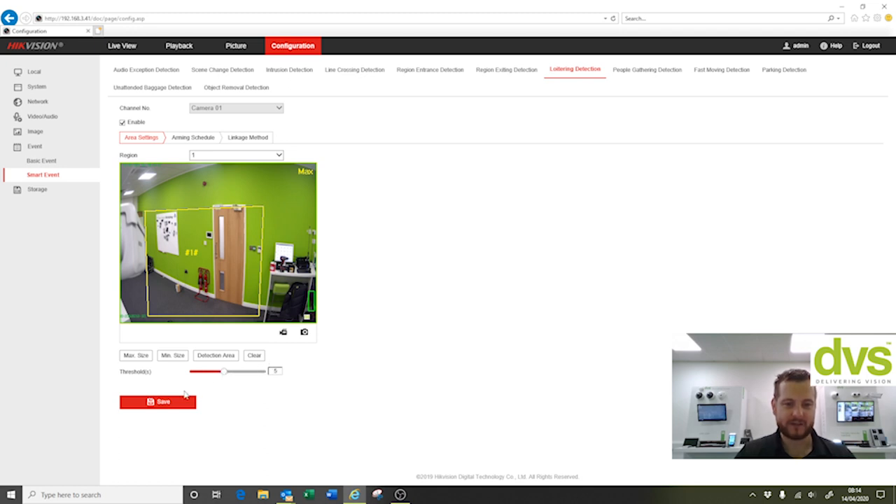
# Save Camera 01's loitering settings, view its all-week arming schedule, and return to Area Settings.
pyautogui.click(158, 401)
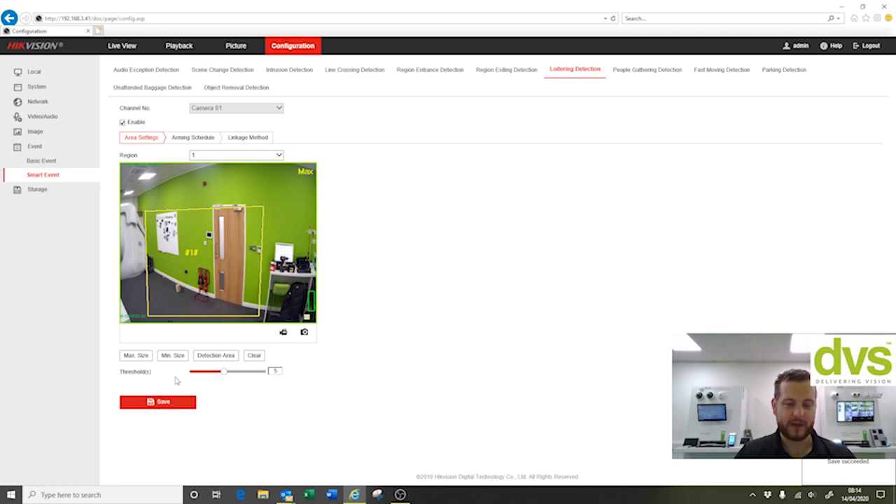
pyautogui.moveTo(211, 255)
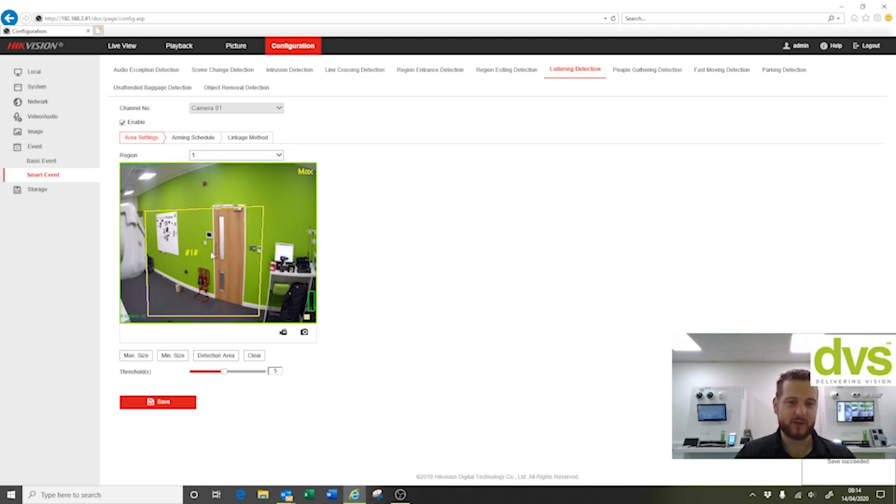
pyautogui.moveTo(248, 424)
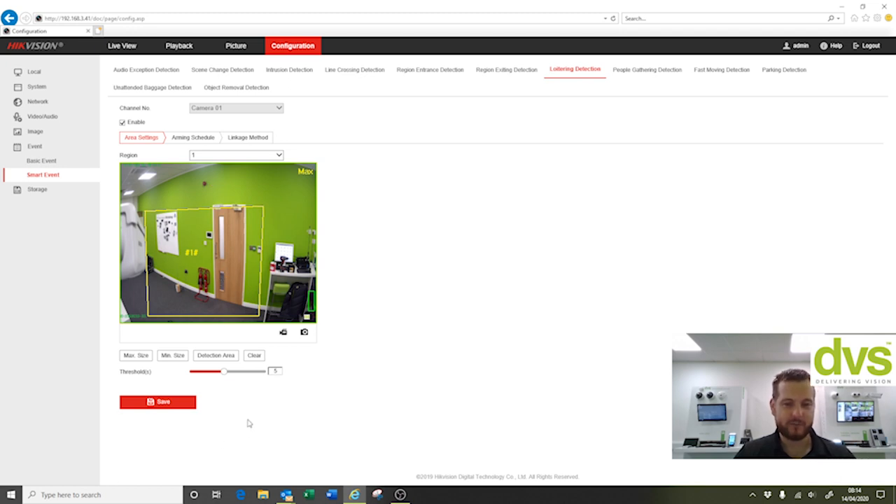
pyautogui.moveTo(227, 233)
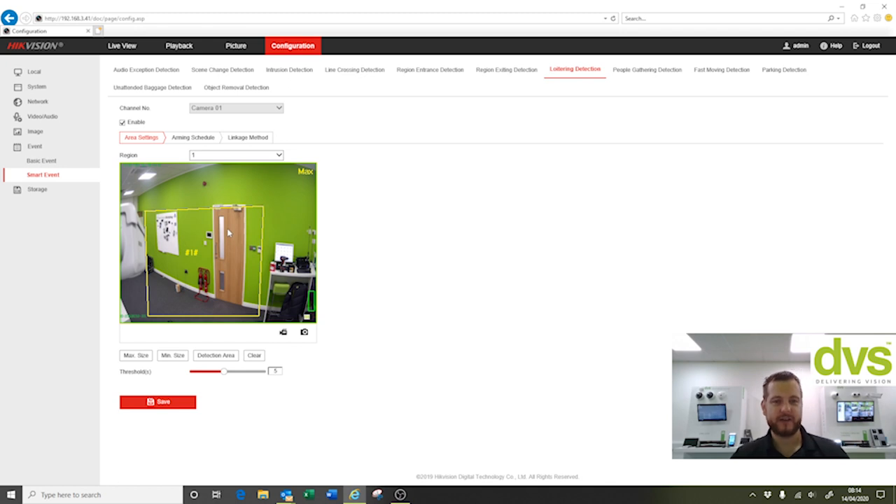
pyautogui.click(245, 137)
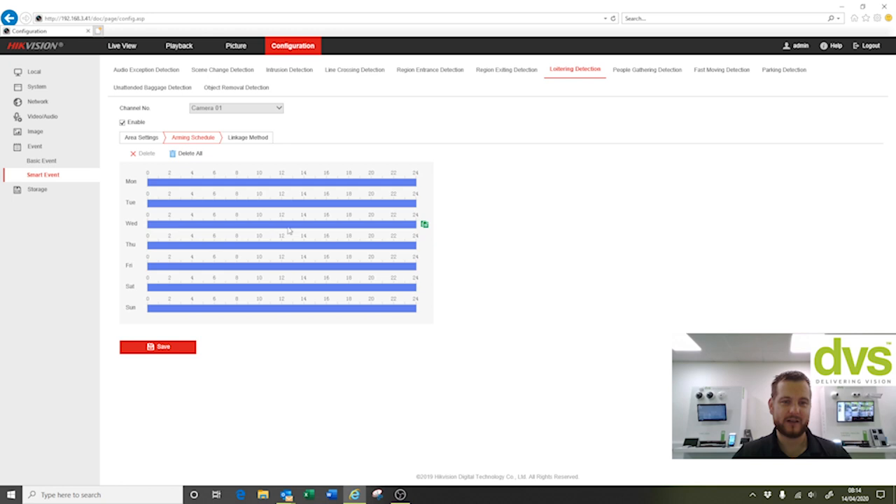
pyautogui.click(141, 137)
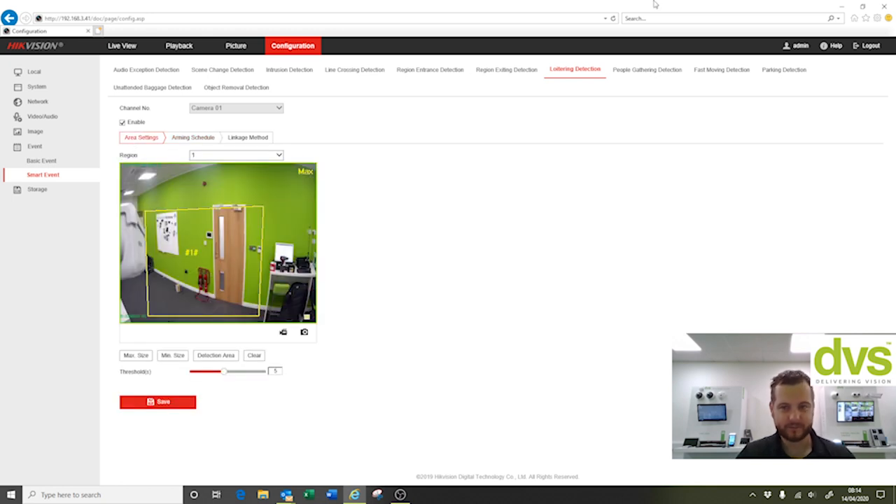
# Review People Gathering Detection, returning its percentage slider to 1, then bring up Fast Moving Detection.
pyautogui.click(644, 70)
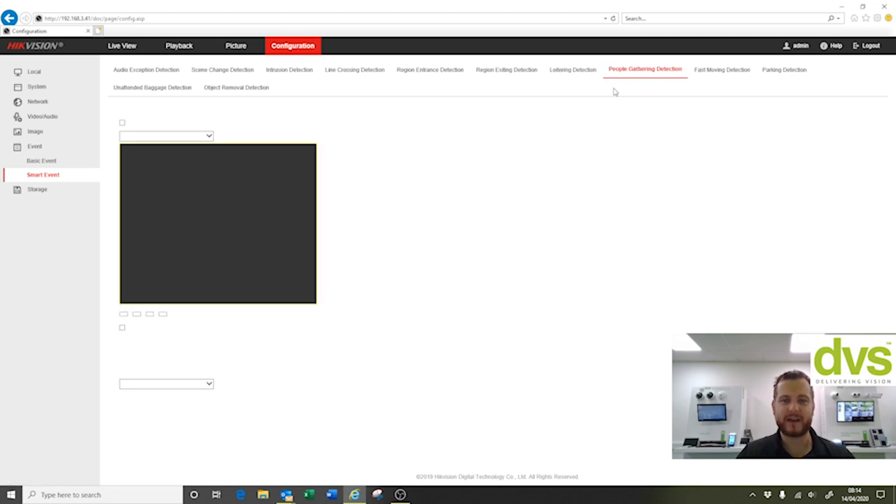
pyautogui.click(644, 69)
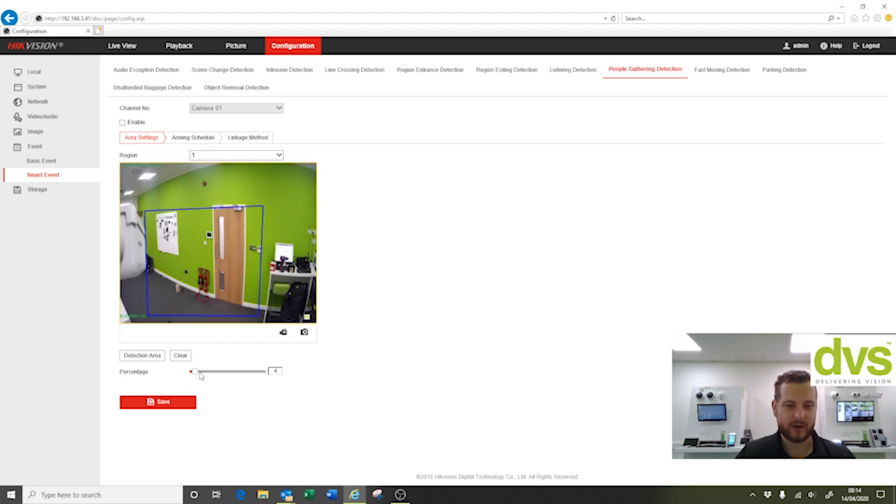
pyautogui.moveTo(195, 371); pyautogui.dragTo(203, 371)
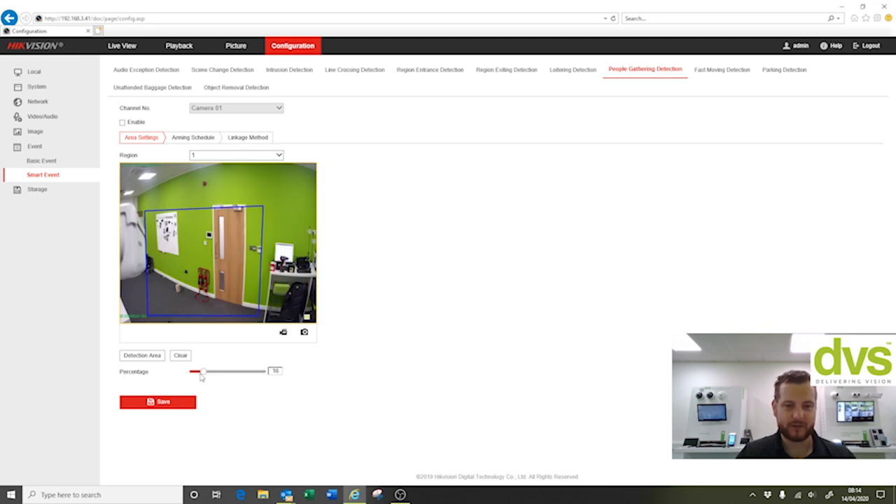
pyautogui.moveTo(202, 370); pyautogui.dragTo(192, 370)
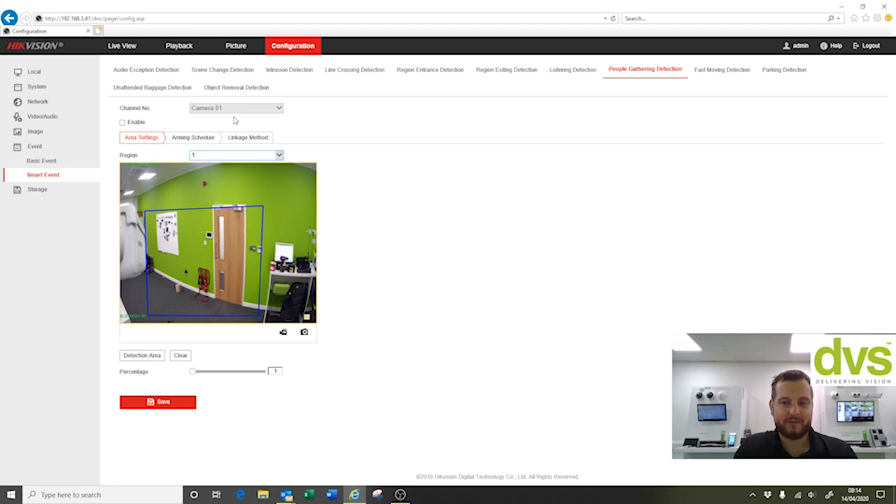
pyautogui.moveTo(716, 49)
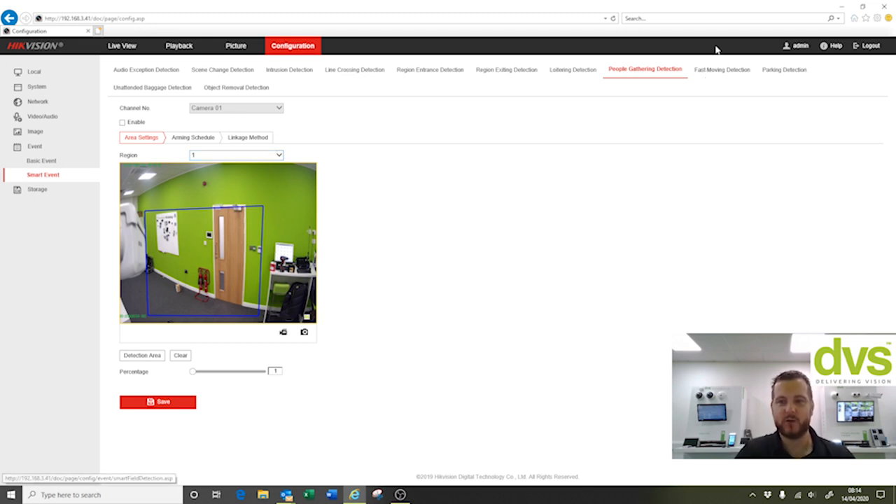
pyautogui.click(721, 69)
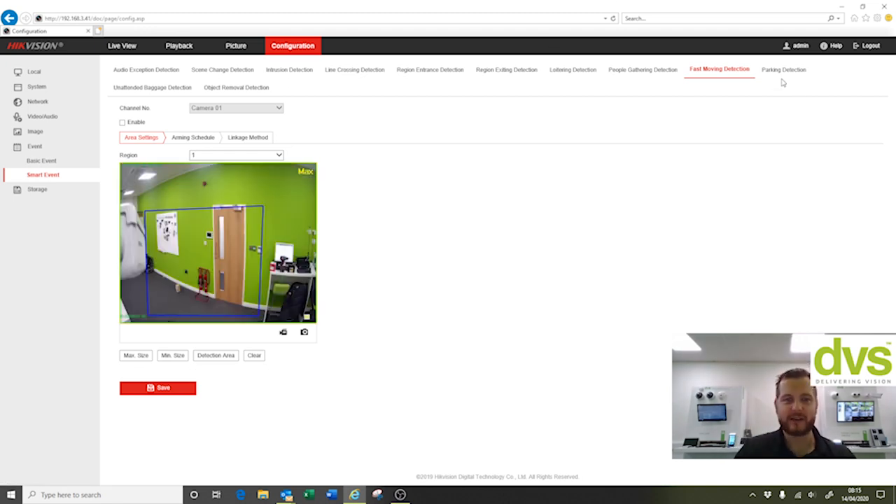
# Load Camera 01's Parking Detection area settings, currently disabled with a 5-second threshold.
pyautogui.click(781, 69)
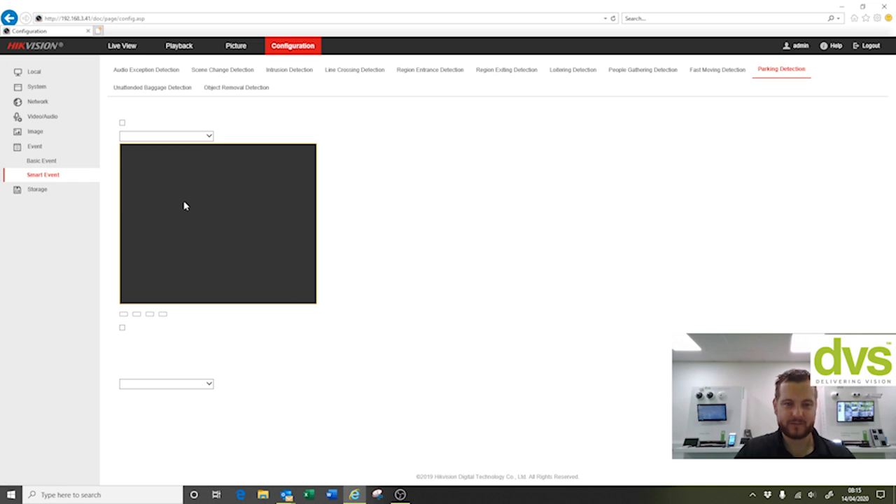
pyautogui.click(780, 69)
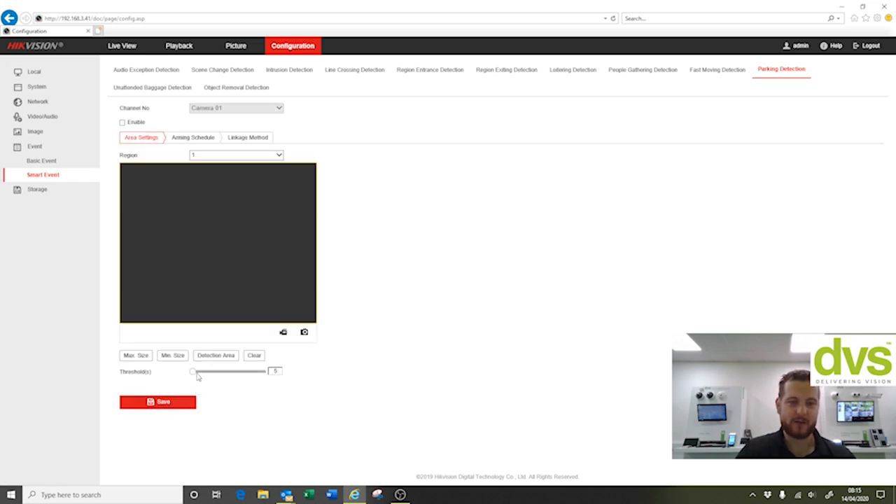
pyautogui.moveTo(317, 268)
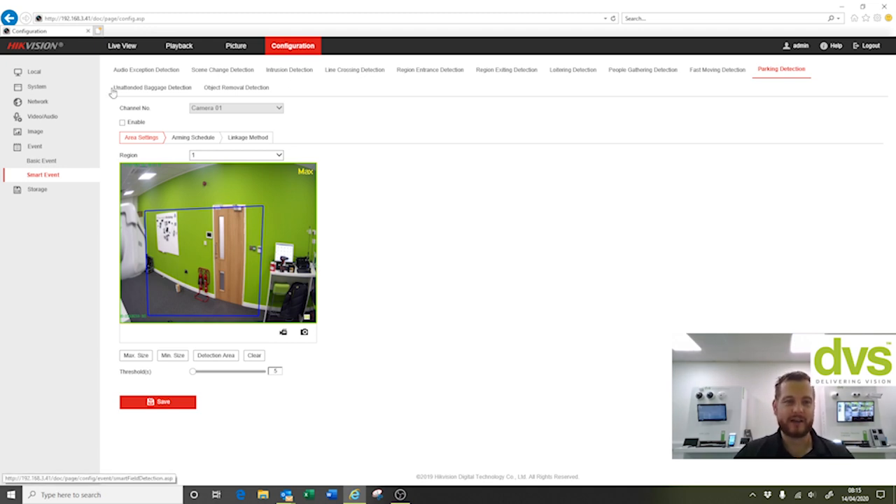
pyautogui.moveTo(347, 275)
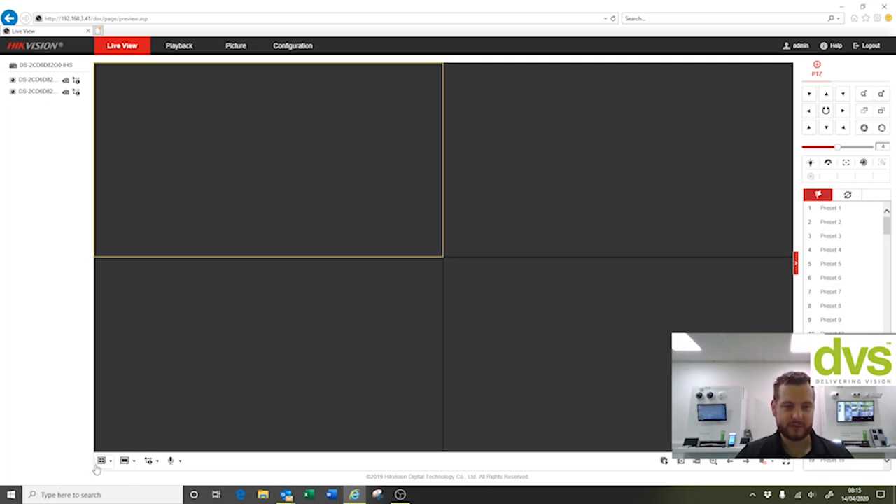
# Start the first camera's live stream with its detection region outlined.
pyautogui.click(100, 460)
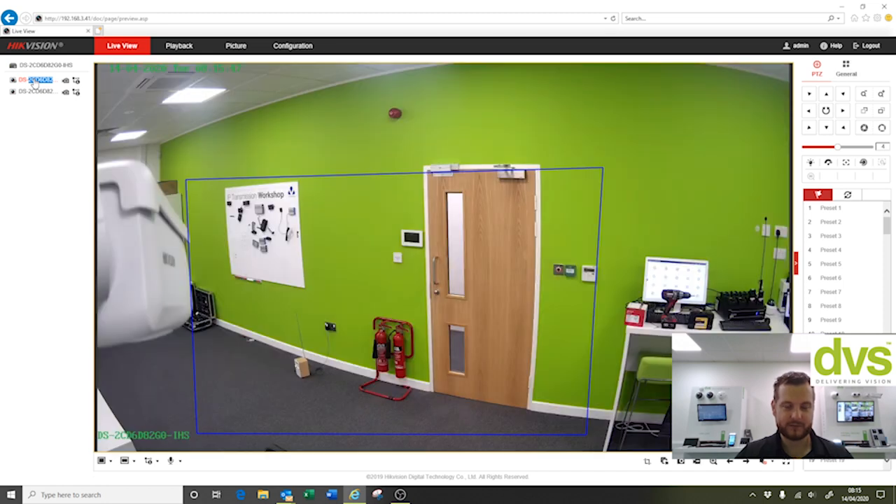
pyautogui.moveTo(397, 246)
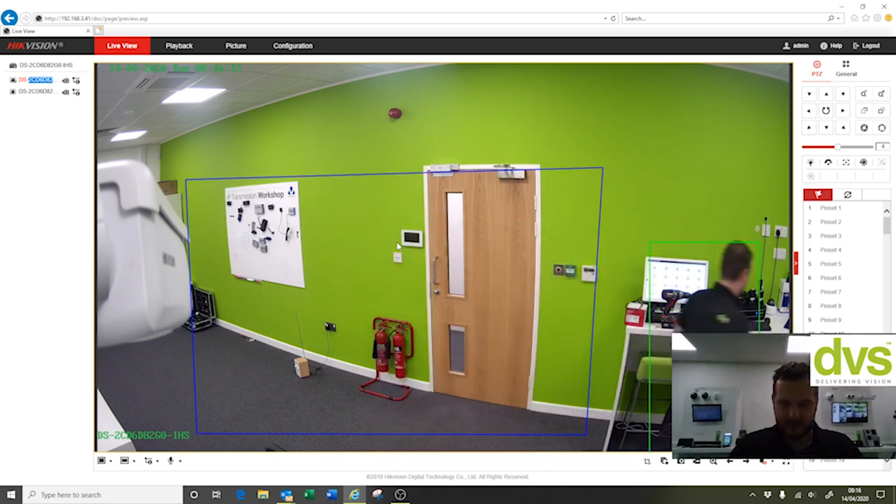
pyautogui.moveTo(308, 495)
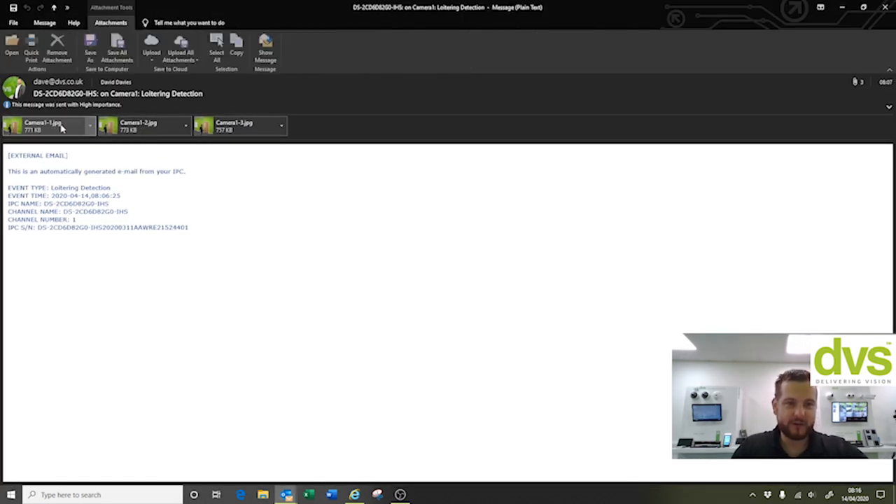
# Open the first Camera1 jpg snapshot attached to the loitering alert email.
pyautogui.doubleClick(42, 126)
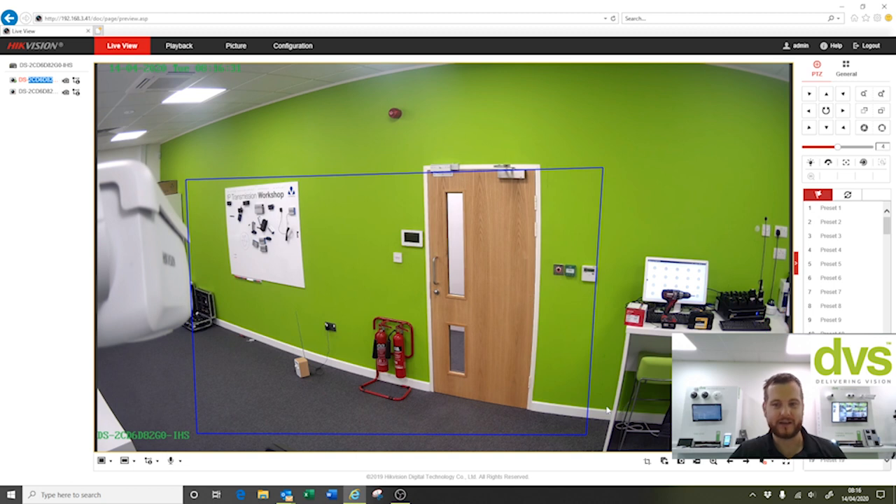
pyautogui.moveTo(802, 202)
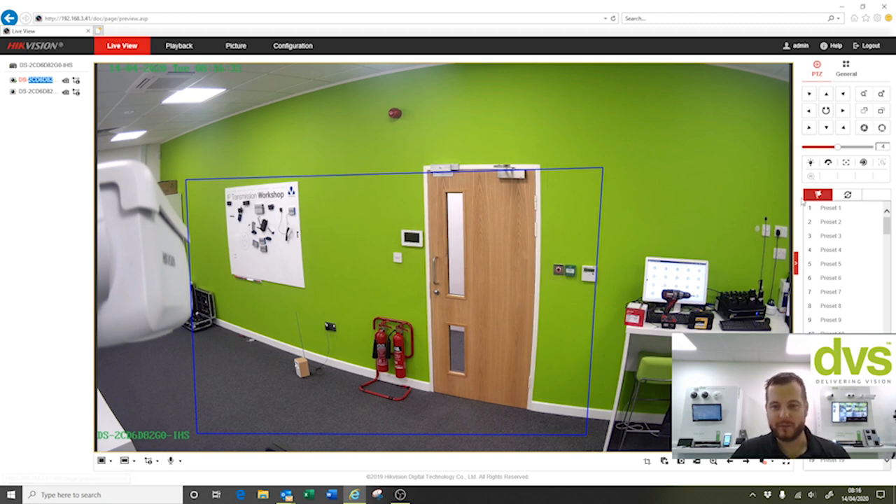
pyautogui.moveTo(683, 317)
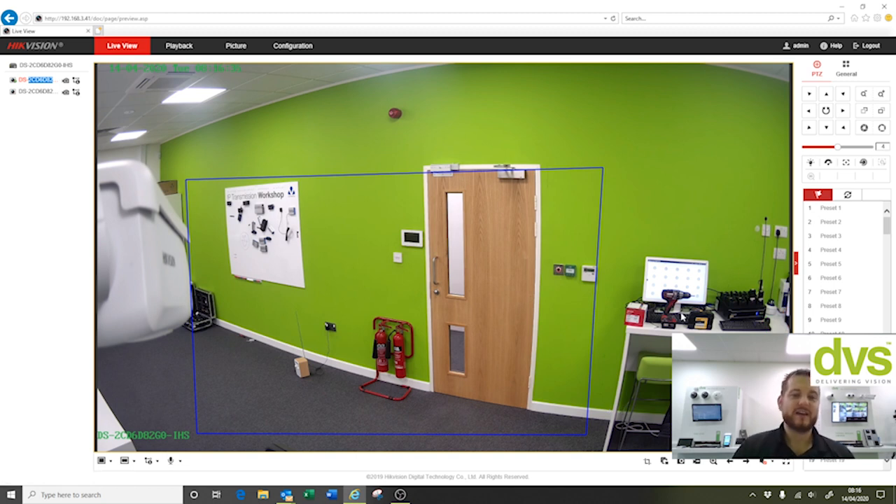